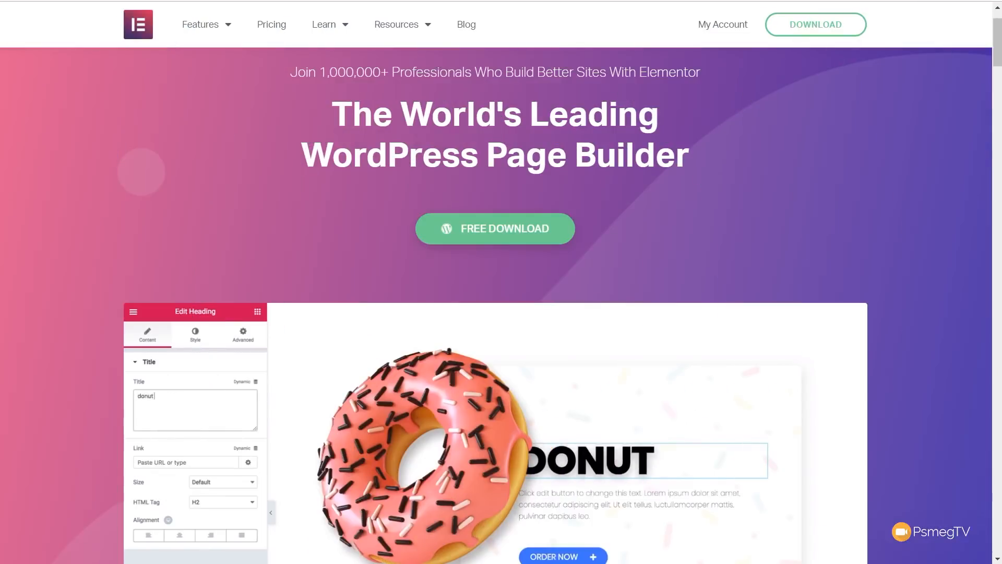
Reach the empty Popups list under Templates and dismiss the '1 post moved to the Bin' notice
click(196, 334)
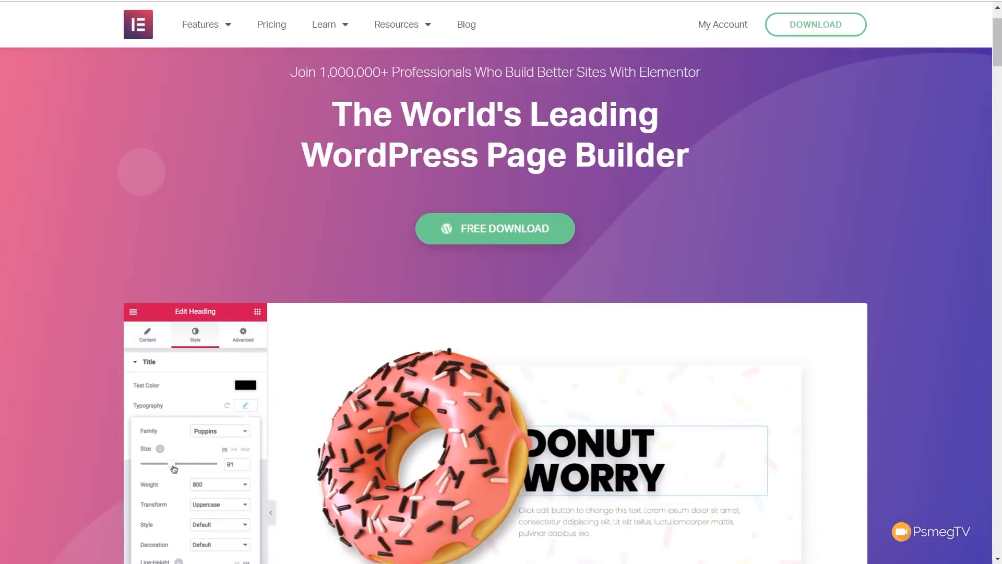
drag(172, 463, 186, 463)
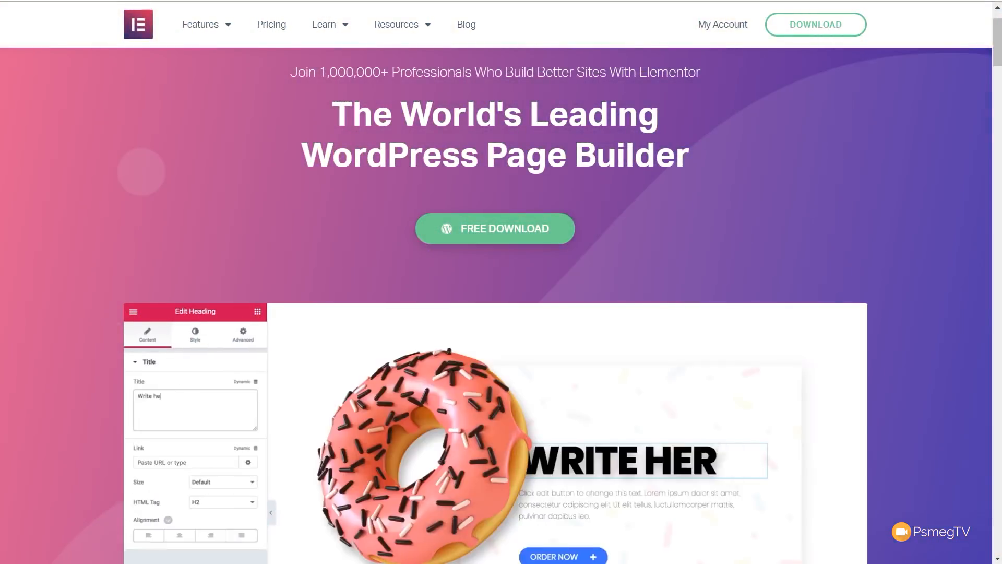
text(donut worry)
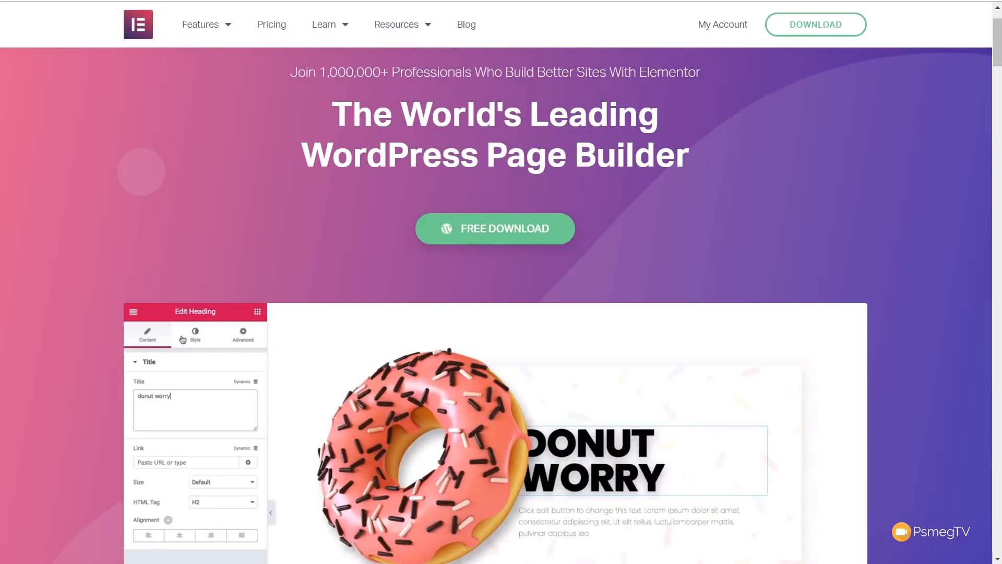
click(194, 335)
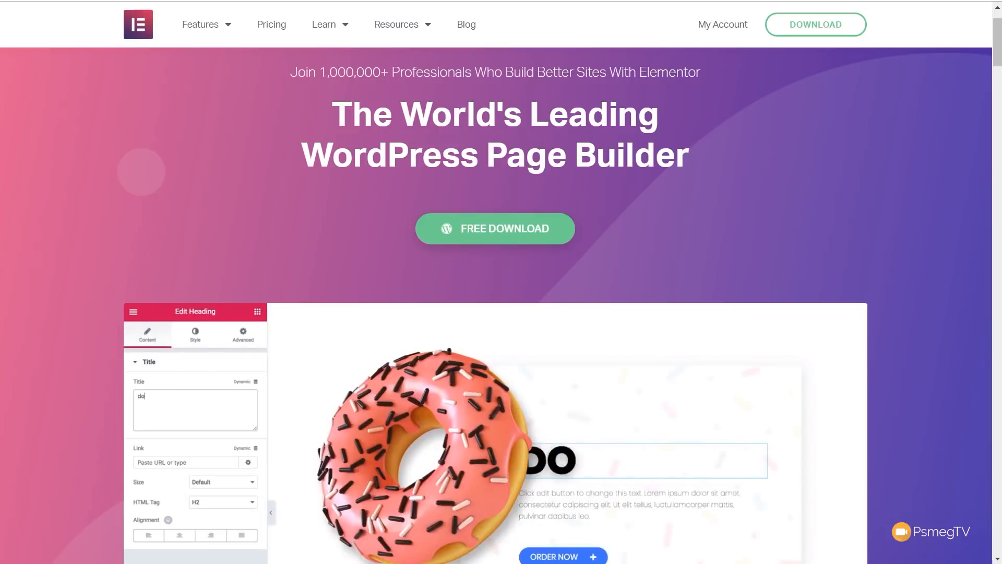
click(195, 334)
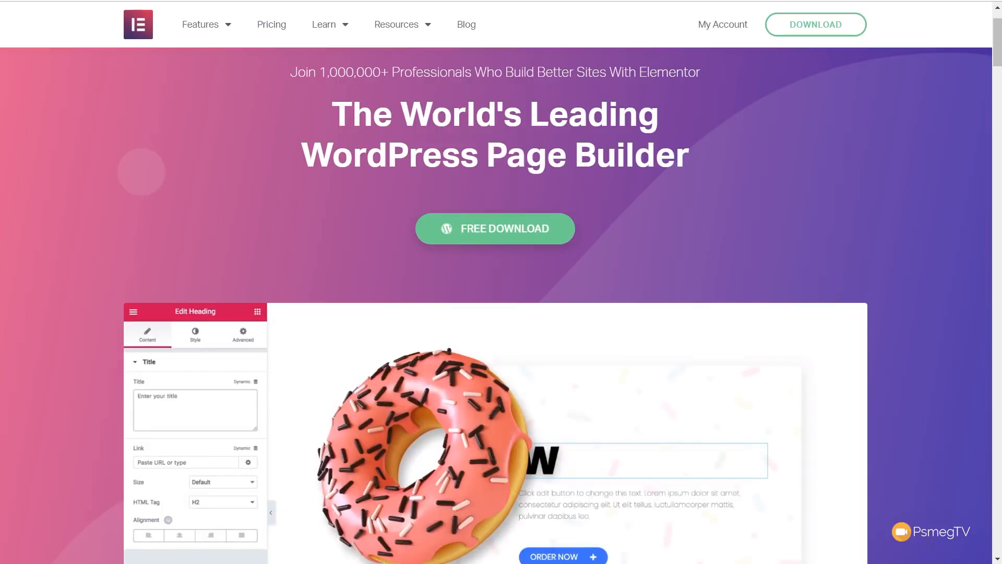
click(194, 335)
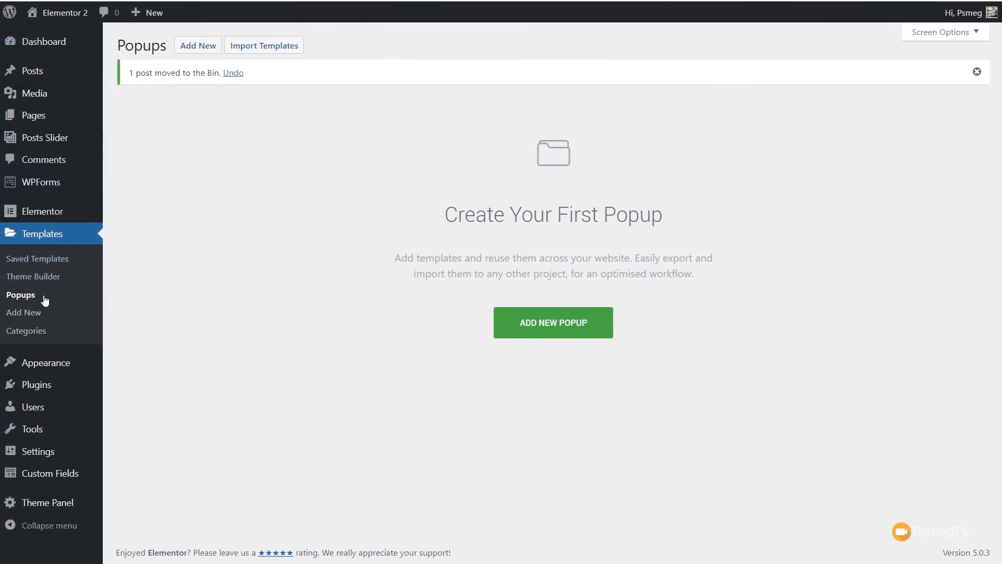
mouse_move(42, 211)
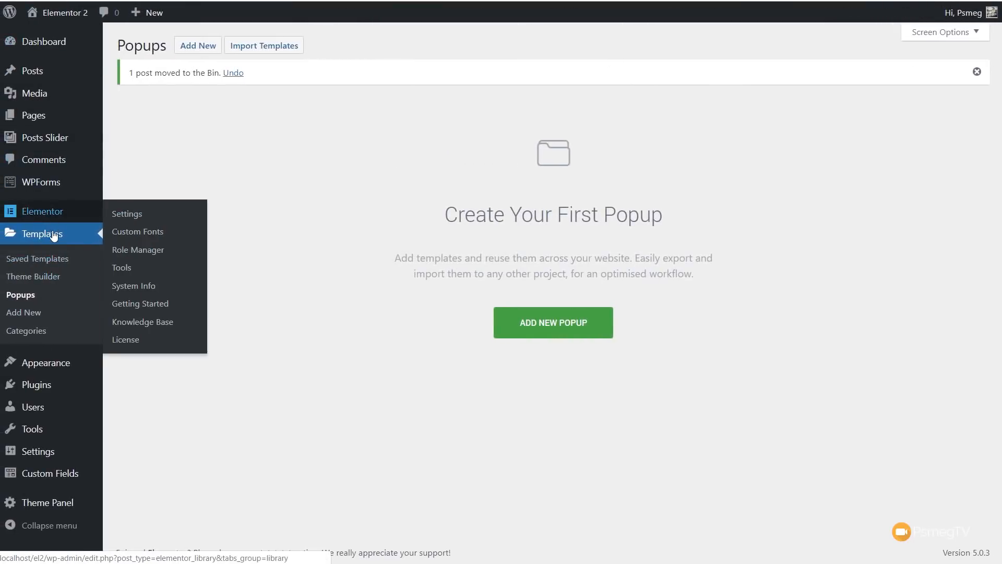
mouse_move(45, 233)
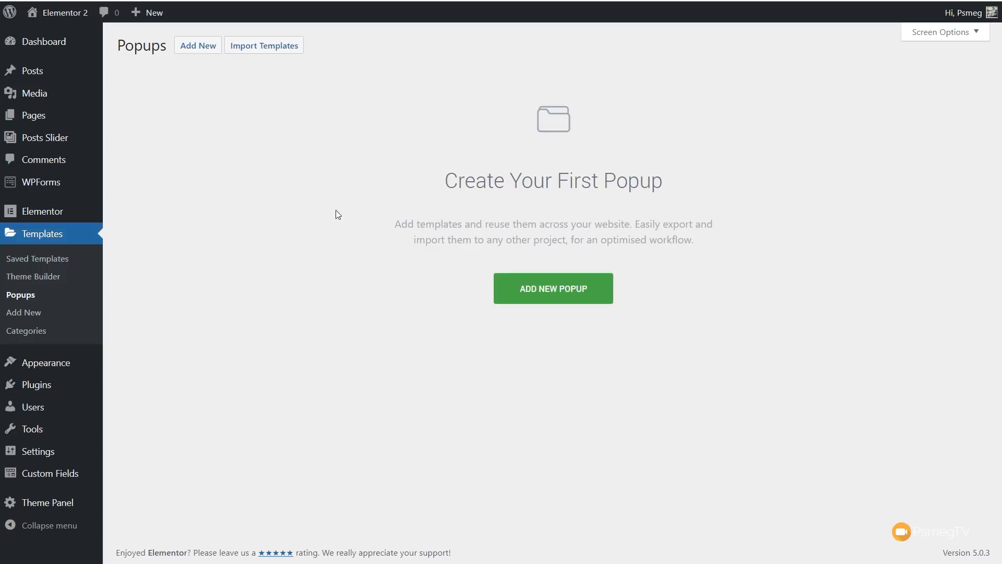
mouse_move(207, 70)
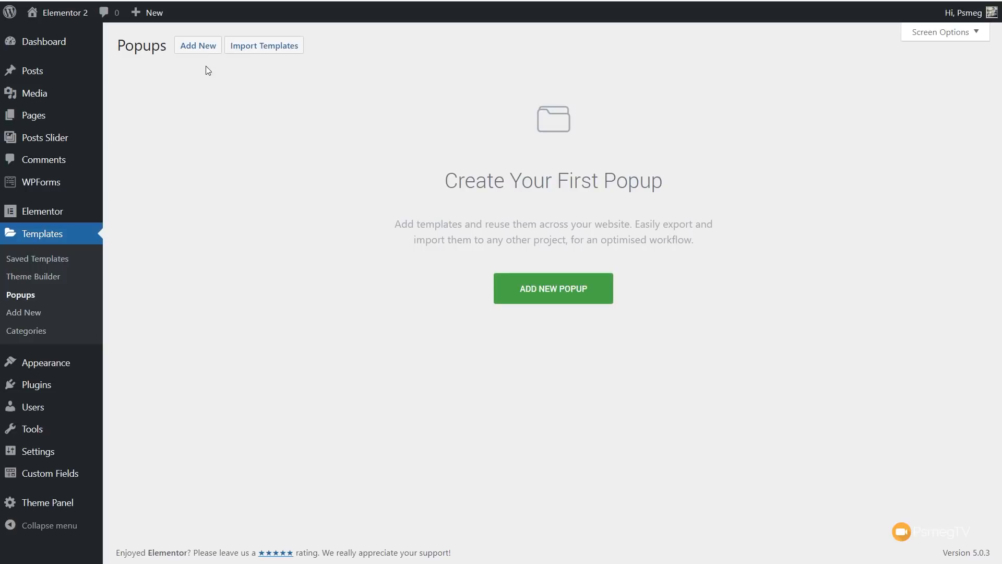
mouse_move(263, 44)
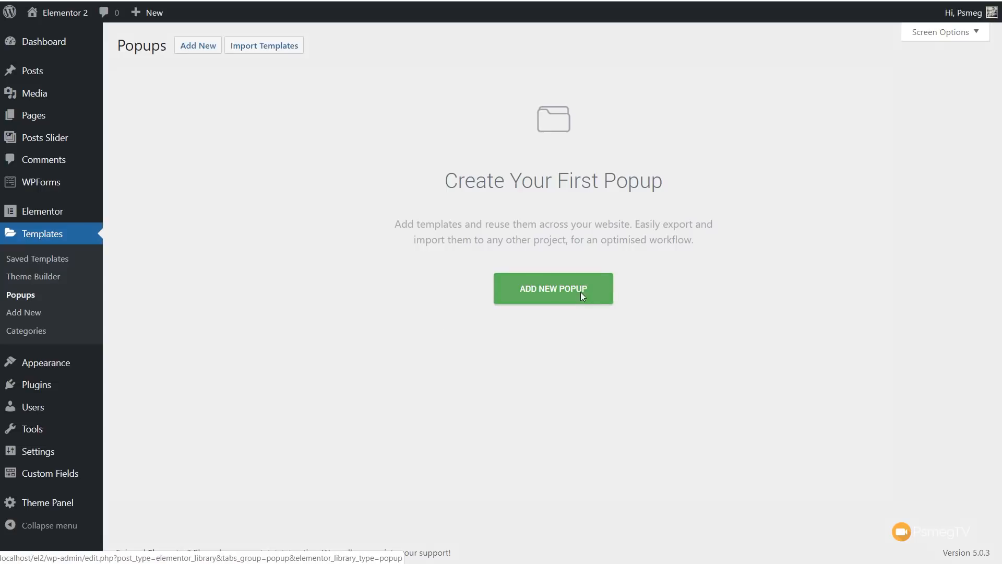
Create a new template of type Popup named 'Popup 1', landing in the Elementor popup library
click(552, 288)
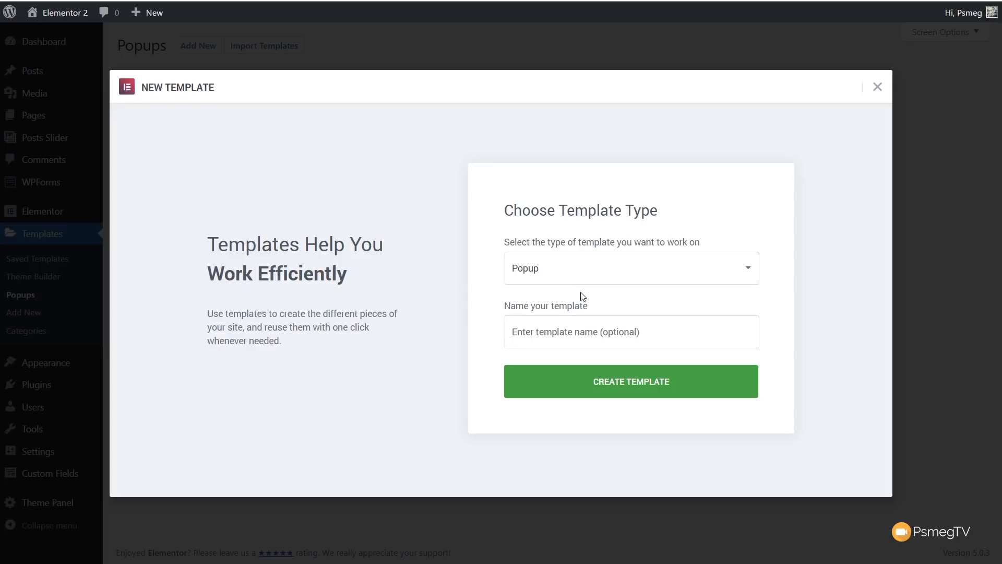
mouse_move(592, 292)
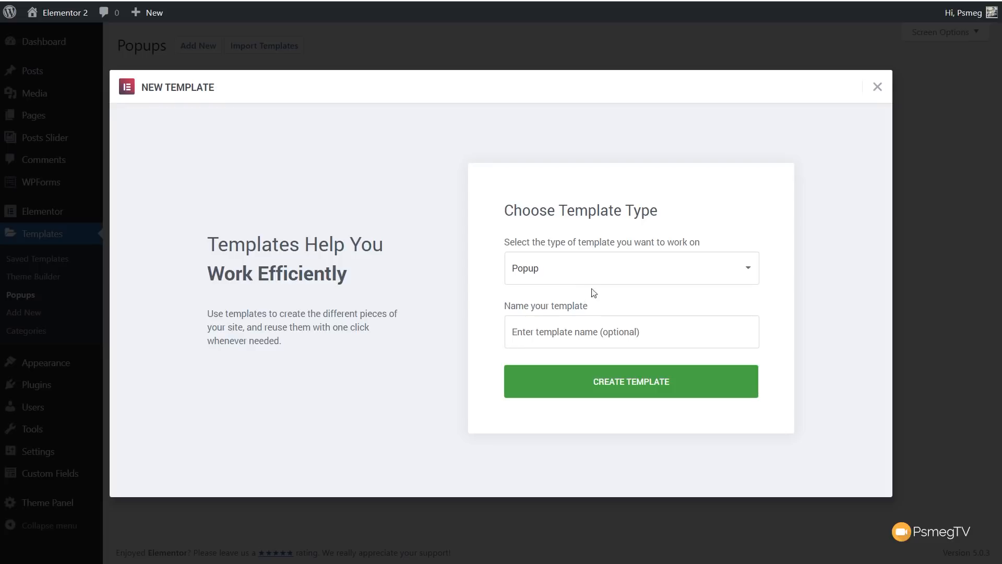
click(630, 331)
text(Popup 1)
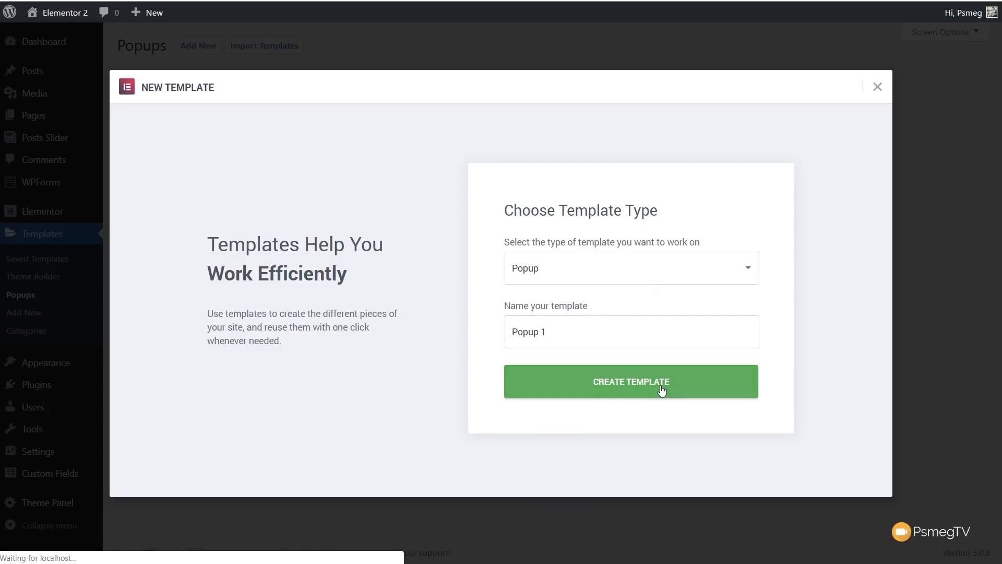
click(631, 382)
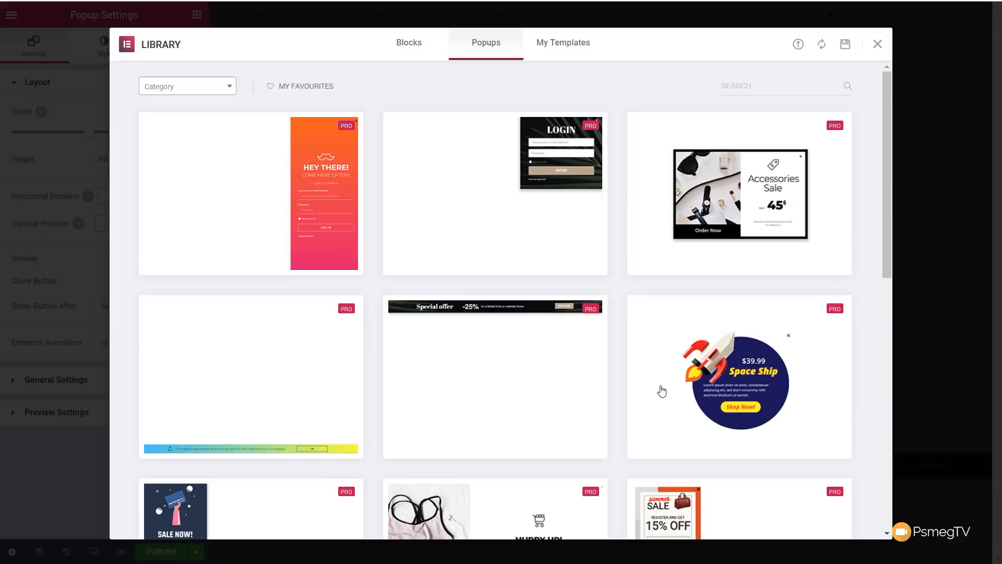
Scroll through the ready-made popup designs down to the Accessories Sale design
scroll(down, 3)
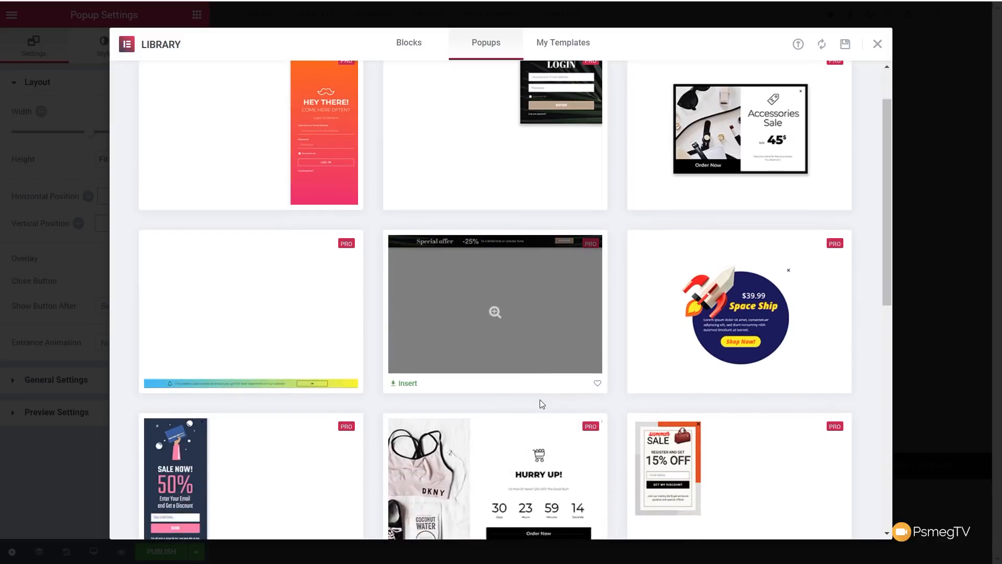
scroll(down, 3)
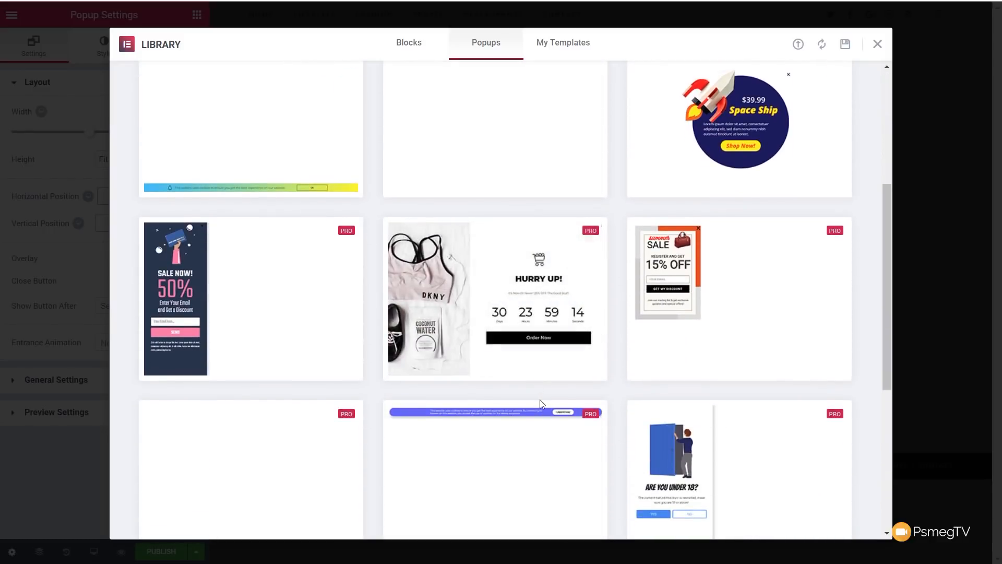
scroll(down, 3)
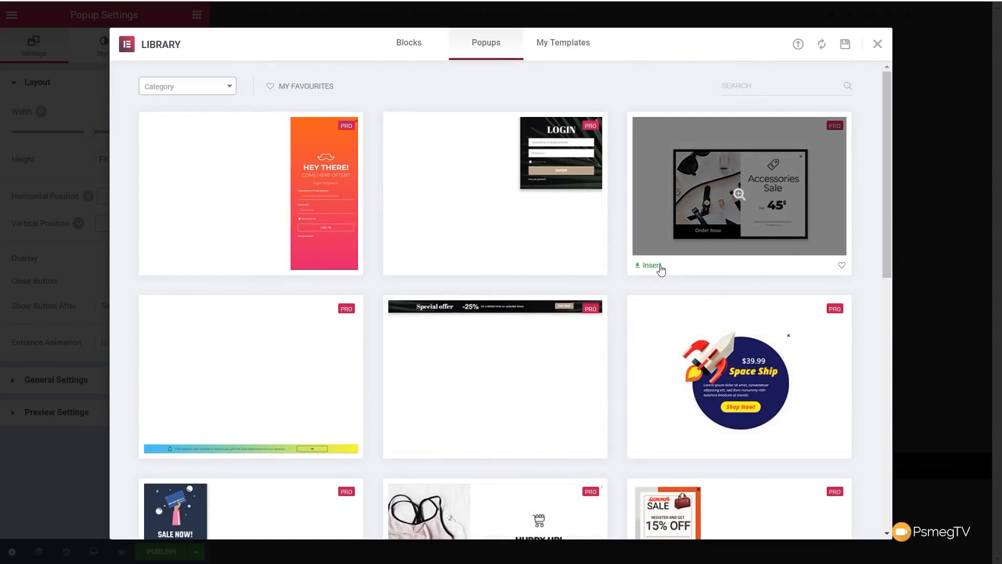
Insert the Accessories Sale design and shrink its heading font size to 41 so the title fits
click(651, 265)
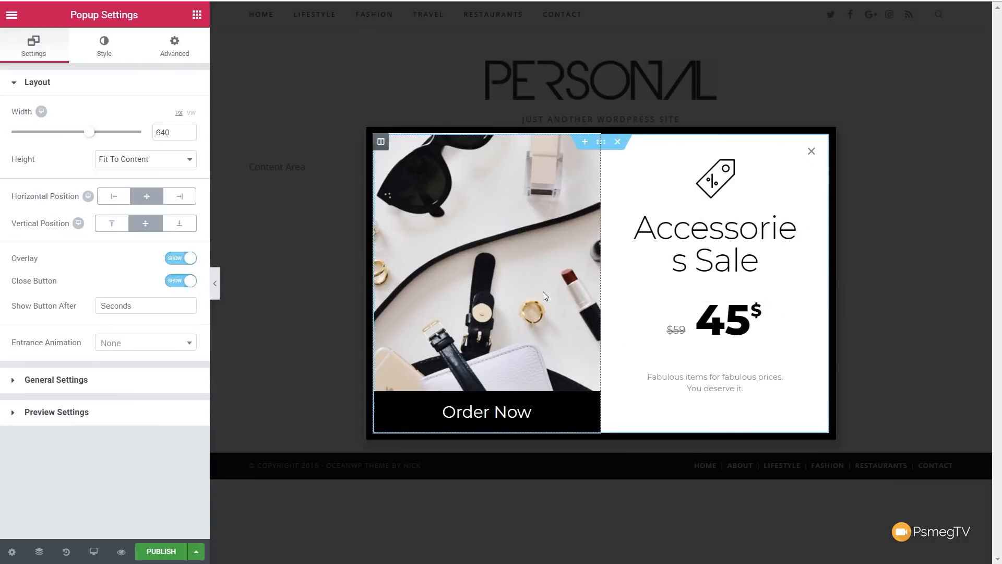
mouse_move(522, 231)
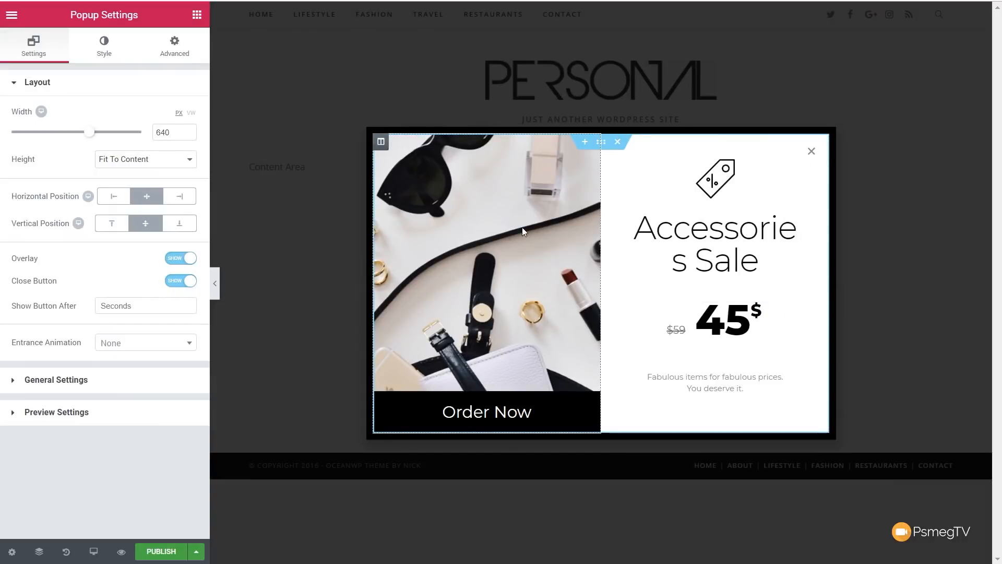
click(714, 243)
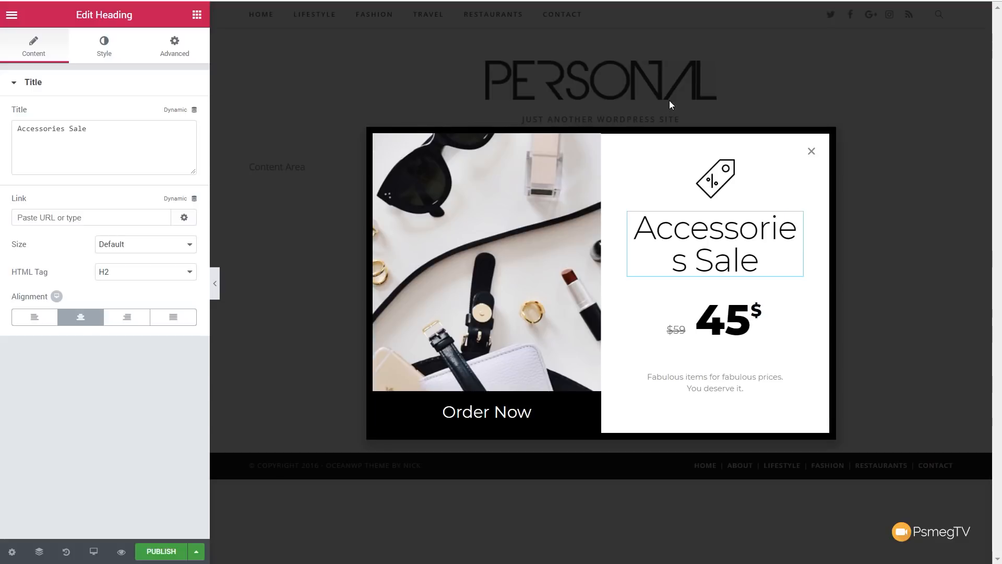
click(103, 45)
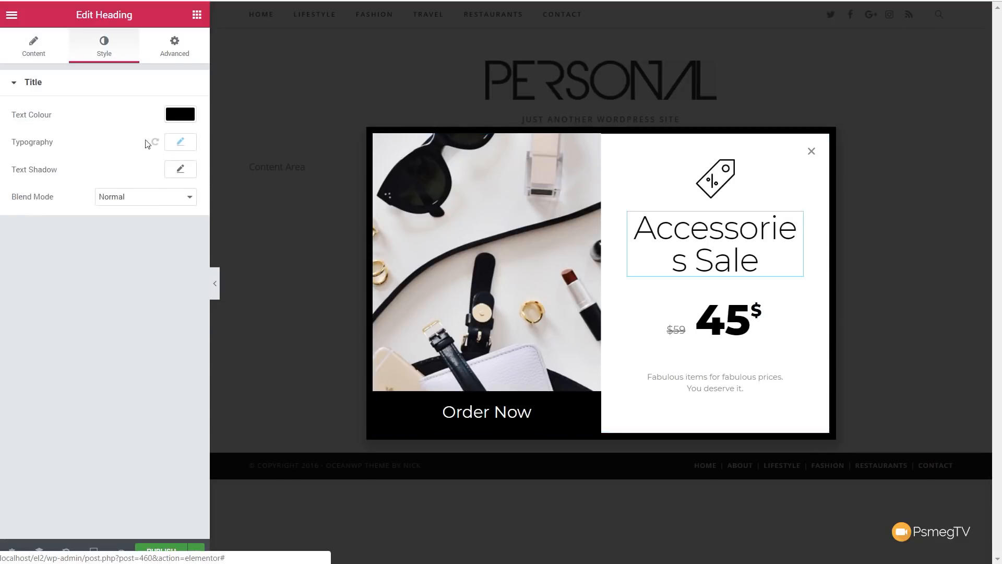
click(180, 142)
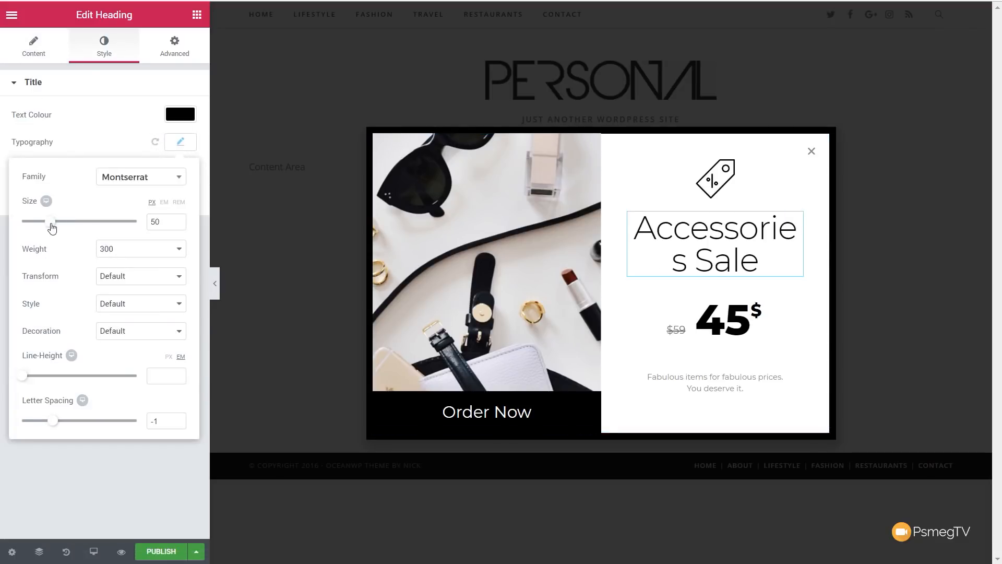
drag(53, 221, 47, 221)
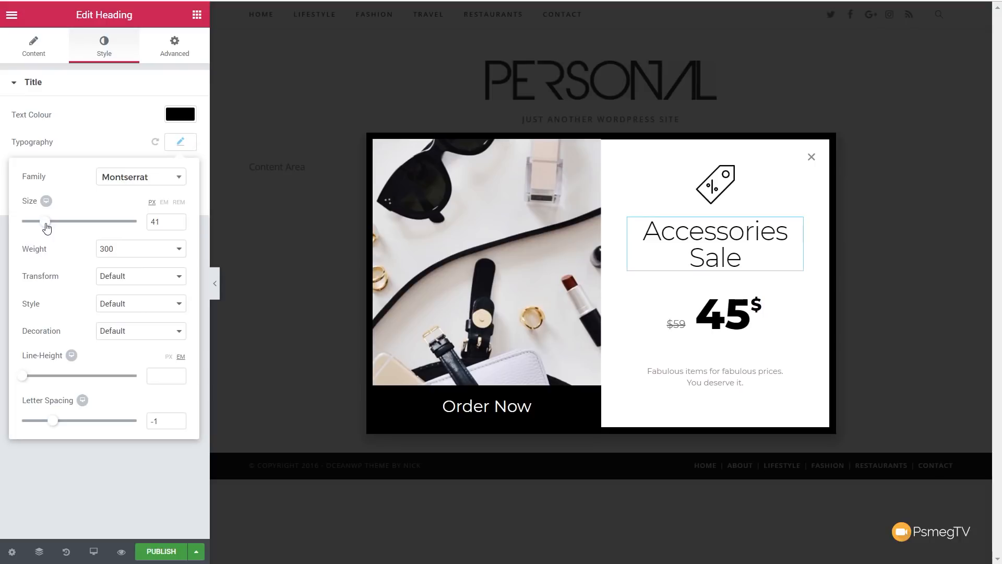
click(180, 141)
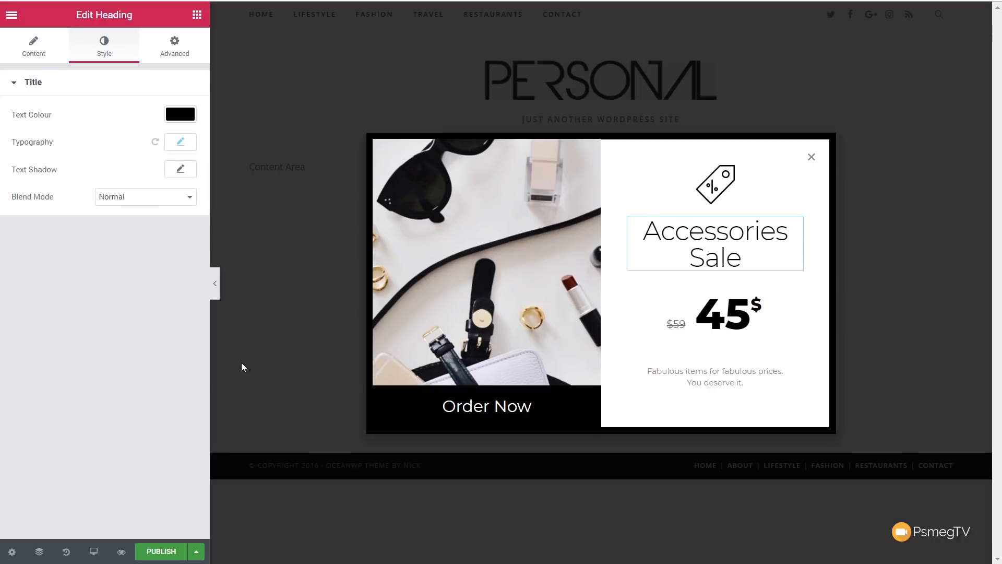
mouse_move(105, 339)
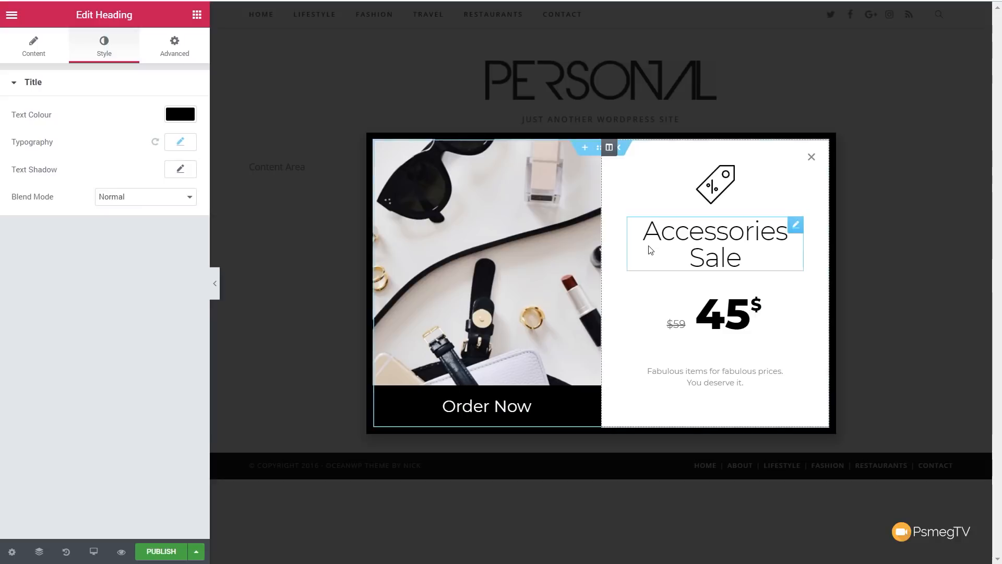
Leave the heading and column settings and bring back the Elements widgets panel
click(382, 147)
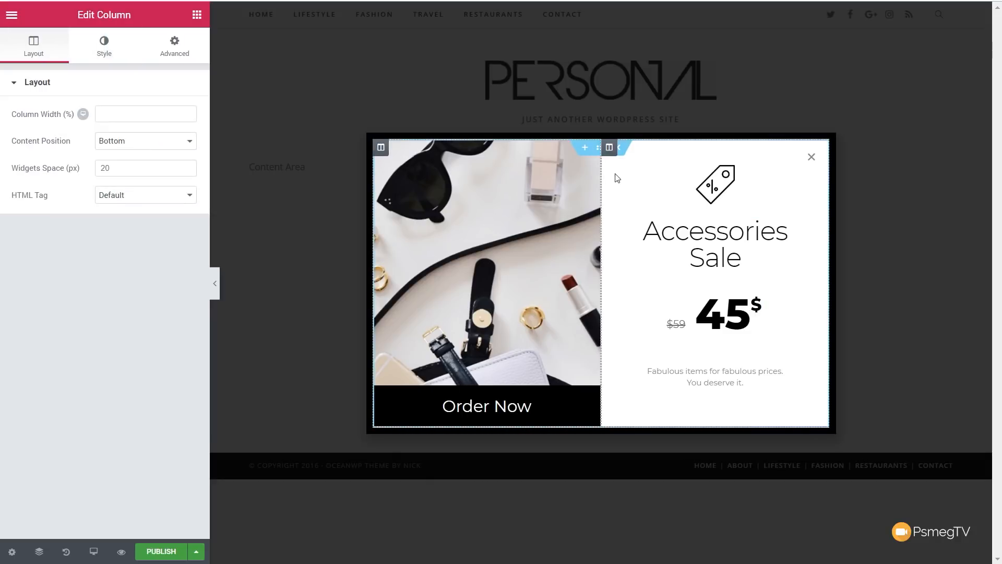
click(600, 147)
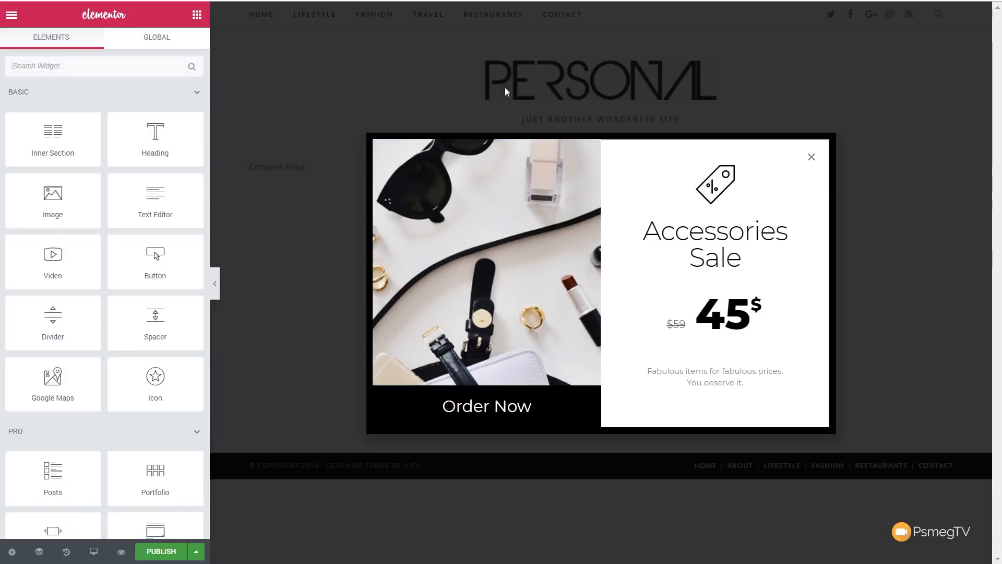
mouse_move(312, 435)
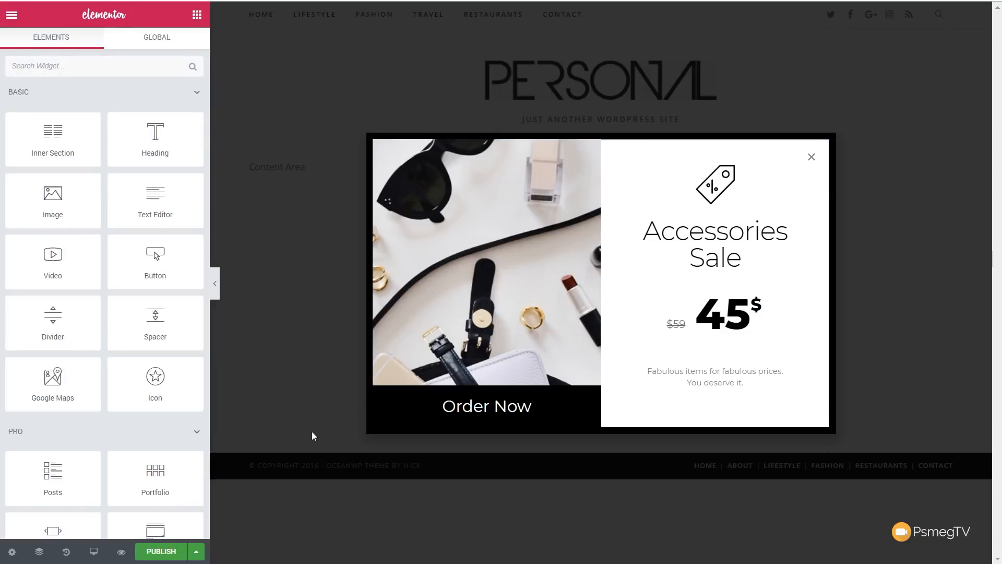
mouse_move(52, 383)
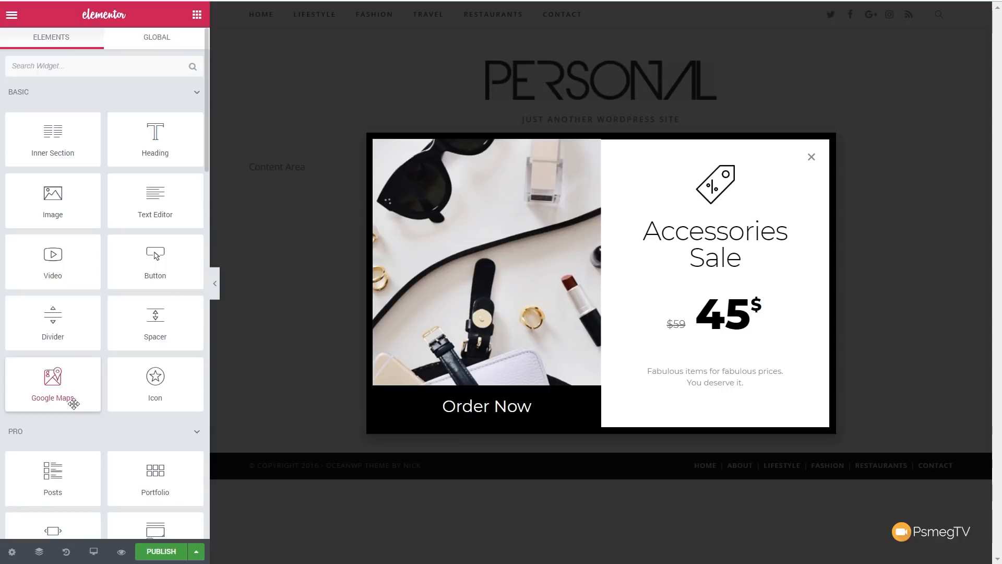
mouse_move(12, 551)
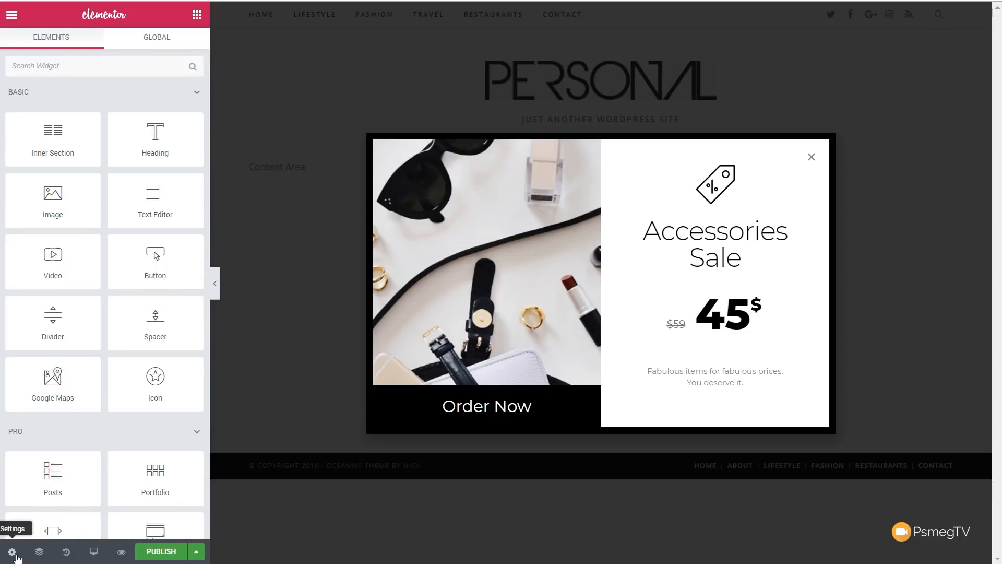
Review the popup's Layout, General and Preview settings, then show the Style overlay options
click(11, 551)
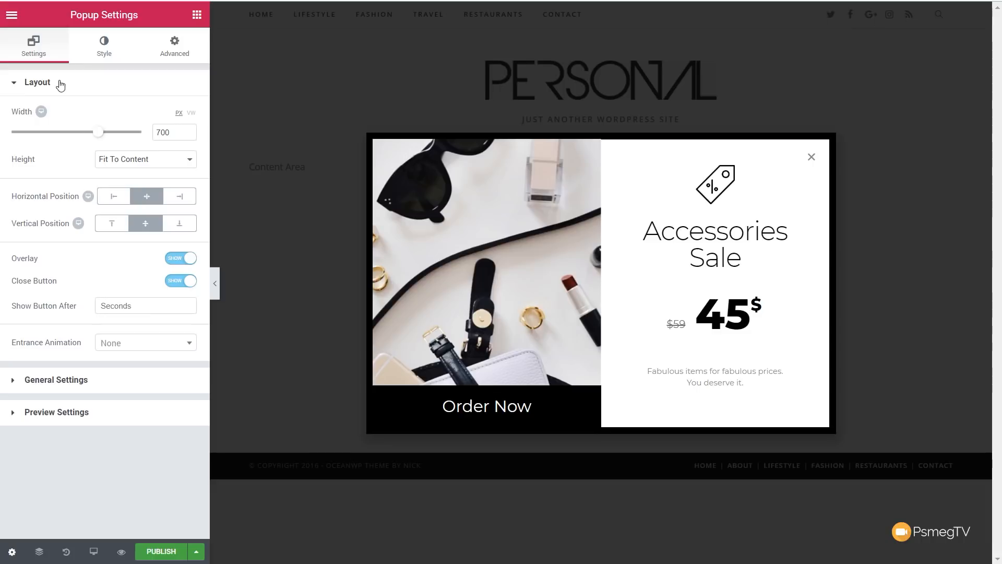
mouse_move(51, 180)
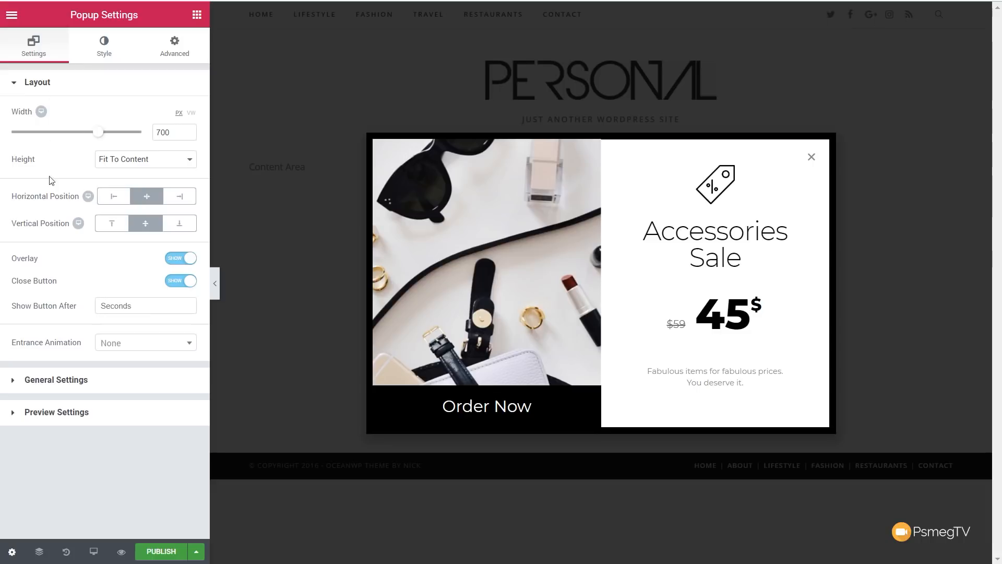
mouse_move(111, 144)
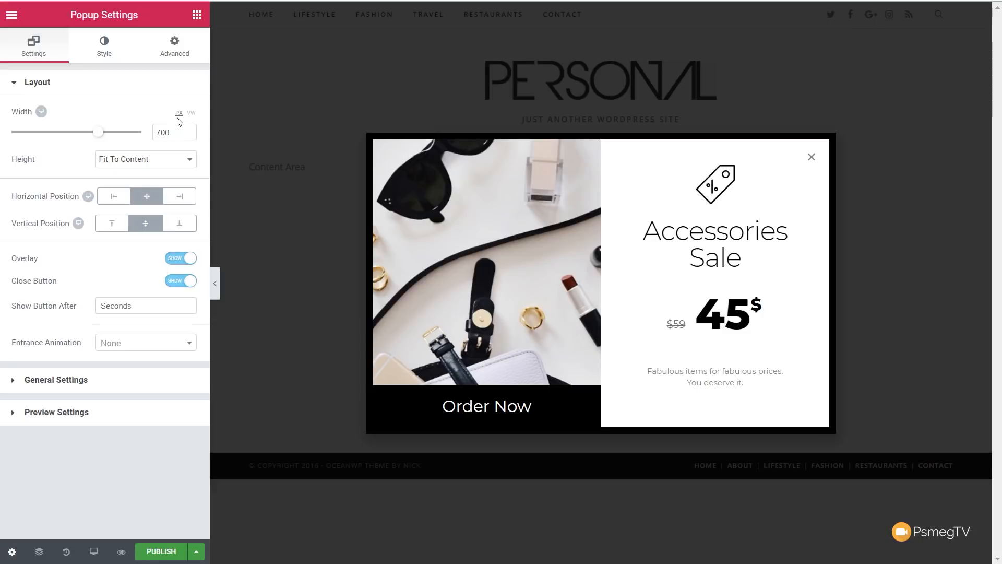
mouse_move(84, 321)
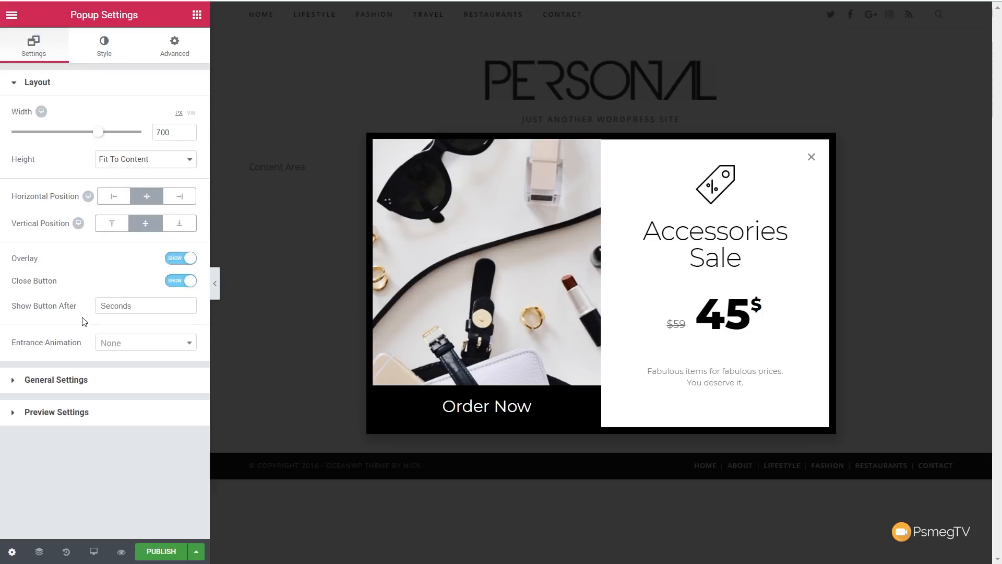
mouse_move(86, 317)
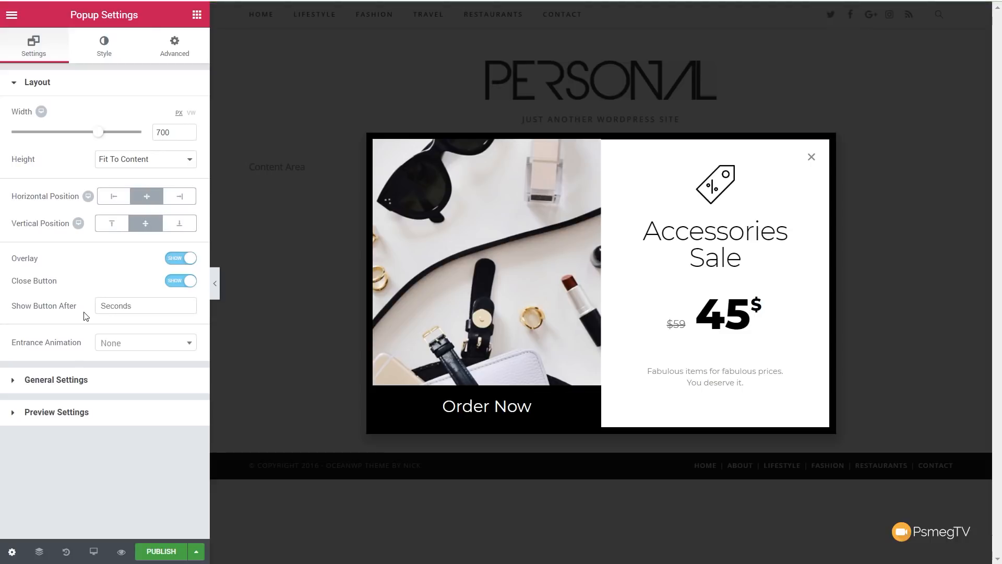
click(55, 379)
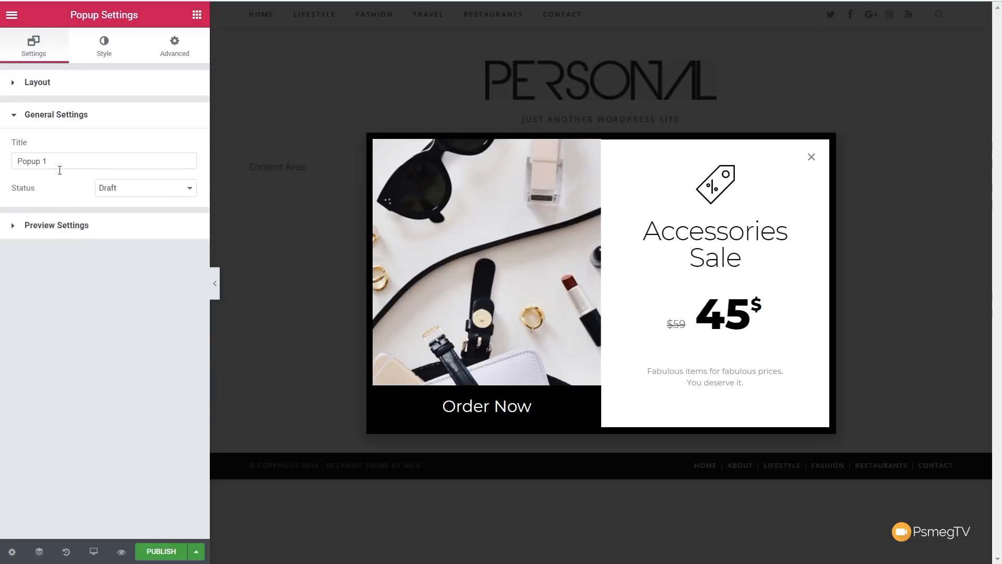
click(144, 187)
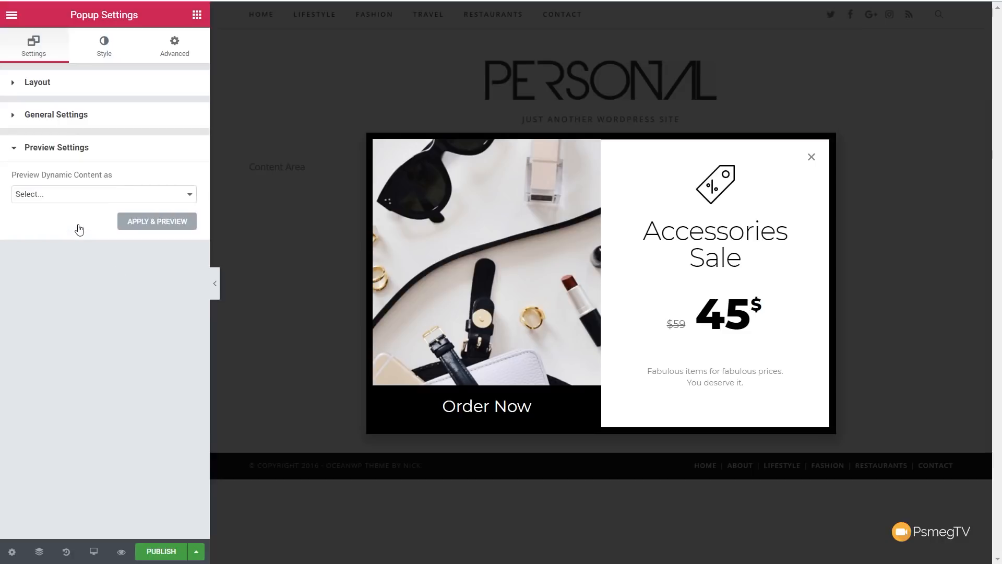
mouse_move(73, 202)
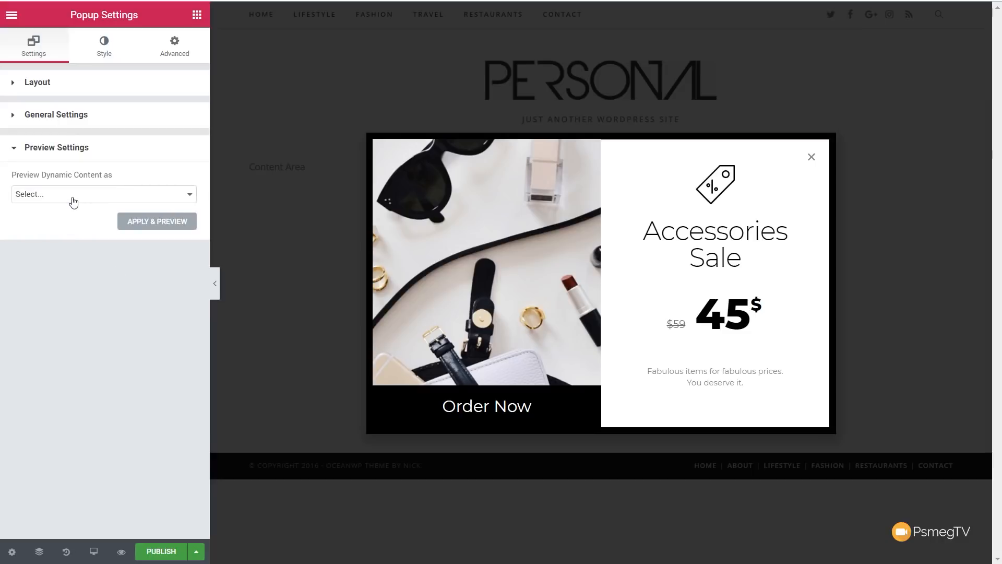
click(103, 45)
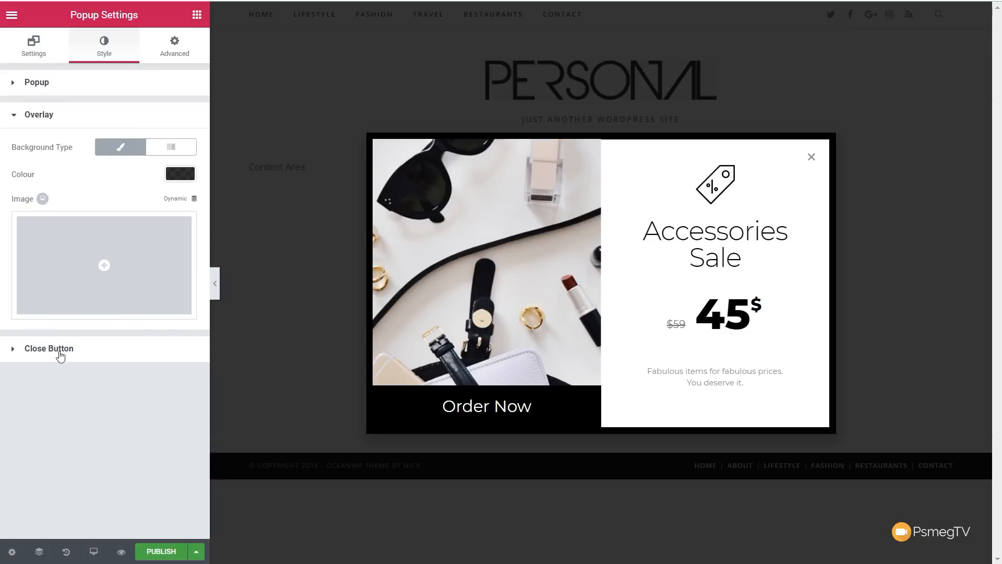
Look over the Close Button styling options and bring up the popup's Publish Settings
click(49, 348)
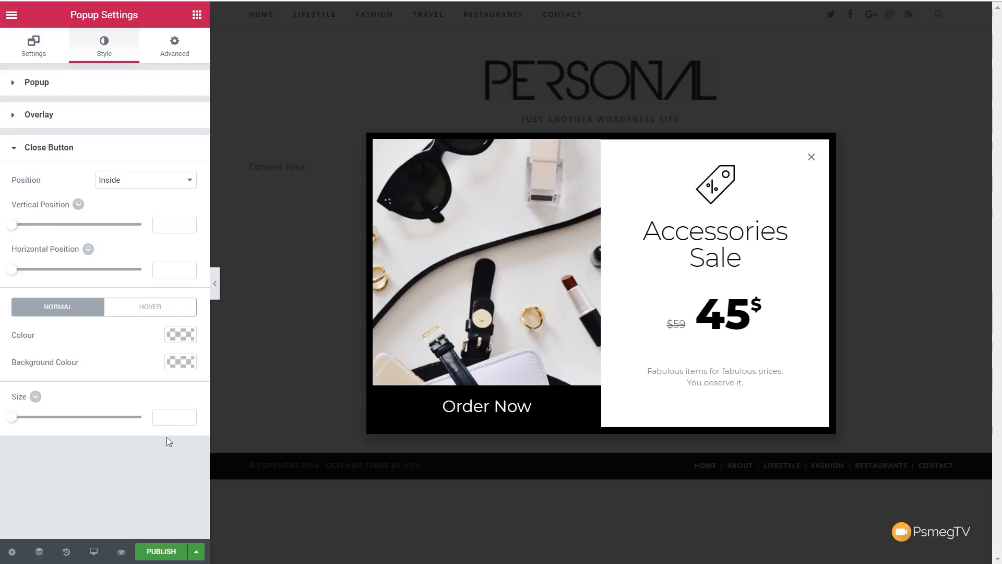
click(161, 551)
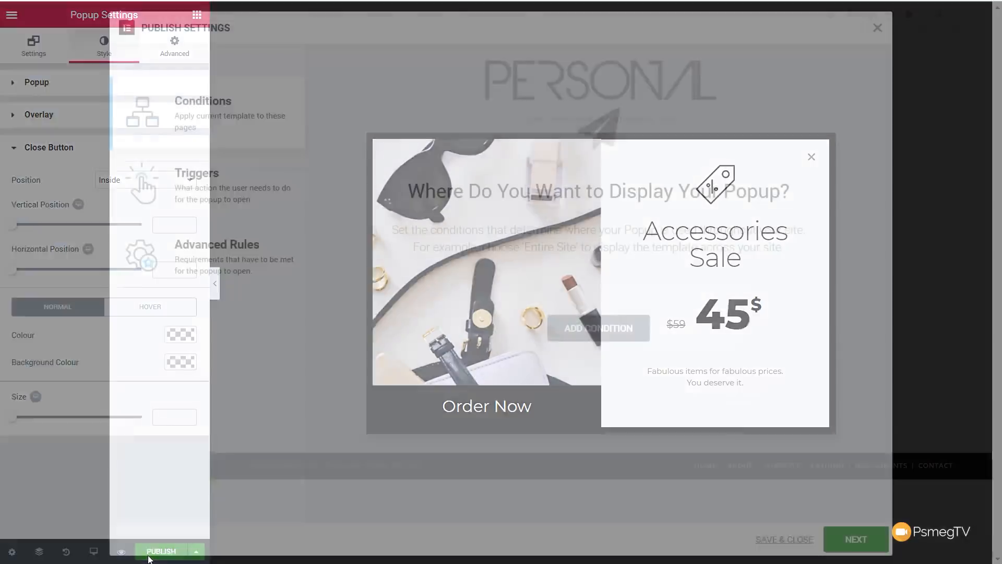
Add an Include > Entire Site display condition, then move to the Triggers list
click(160, 551)
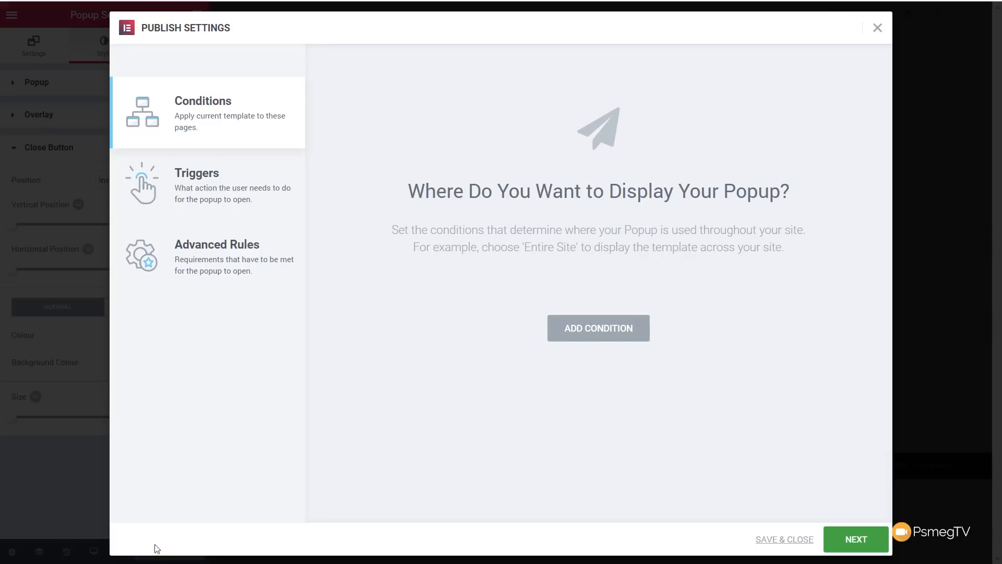
mouse_move(537, 30)
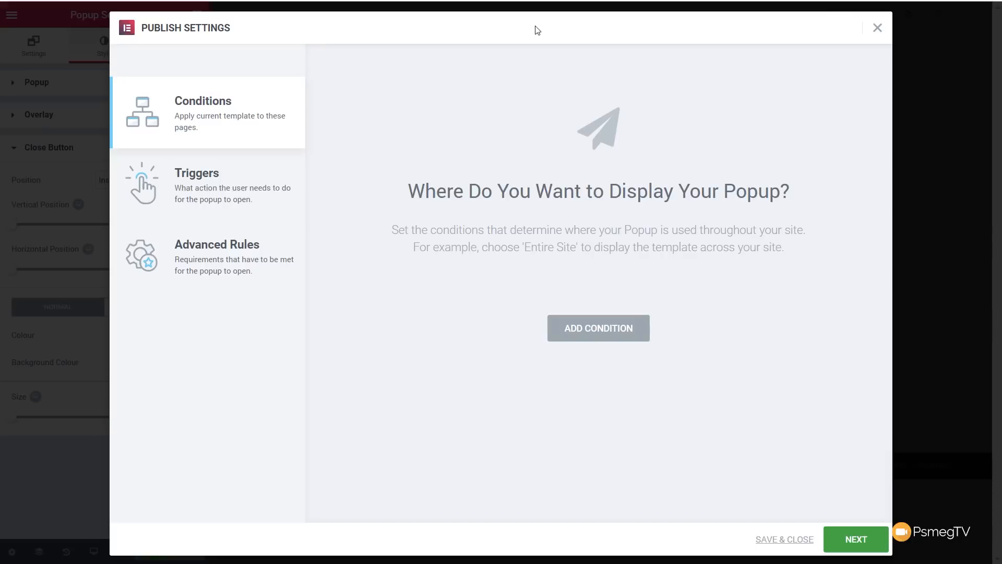
mouse_move(278, 169)
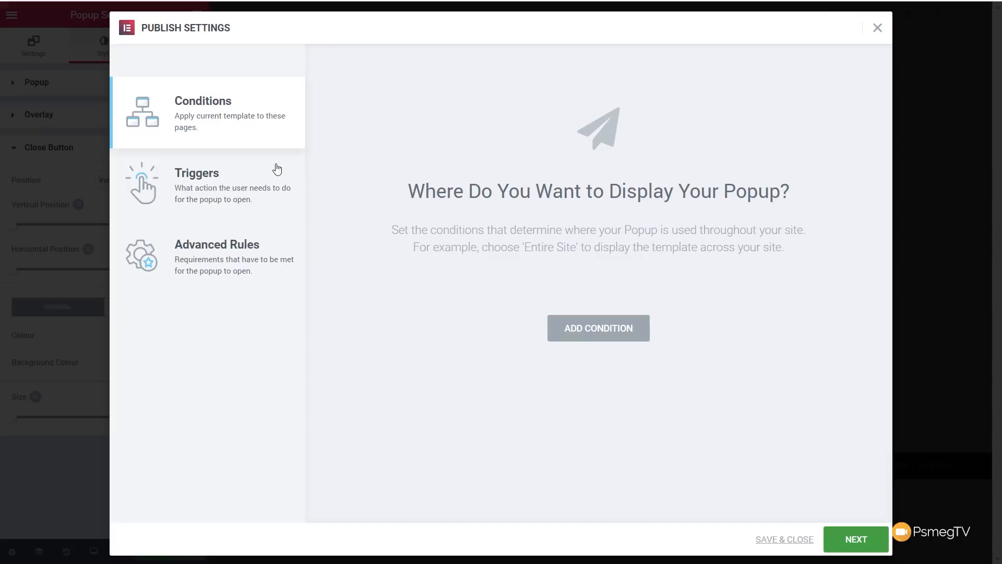
mouse_move(247, 139)
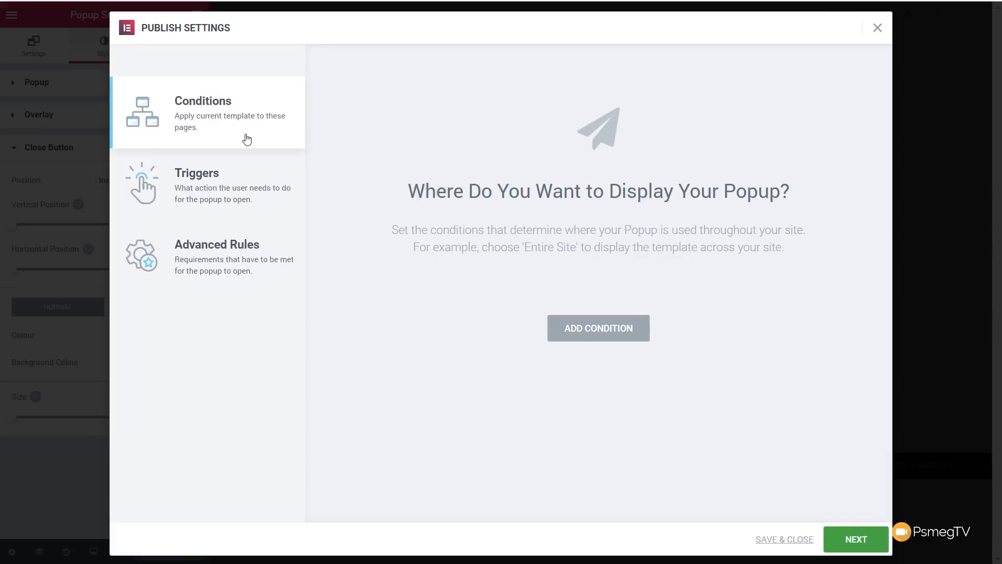
click(598, 328)
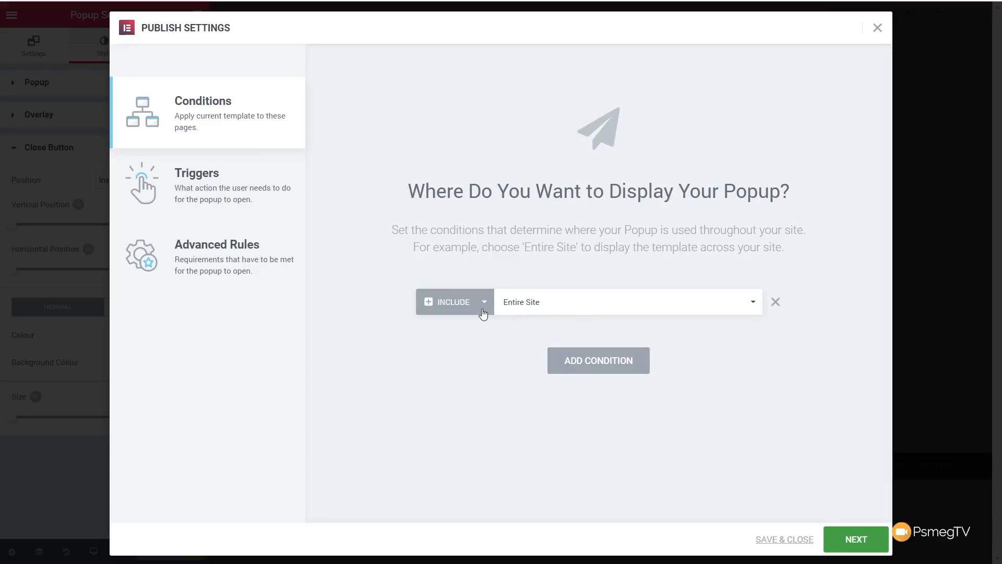
click(626, 301)
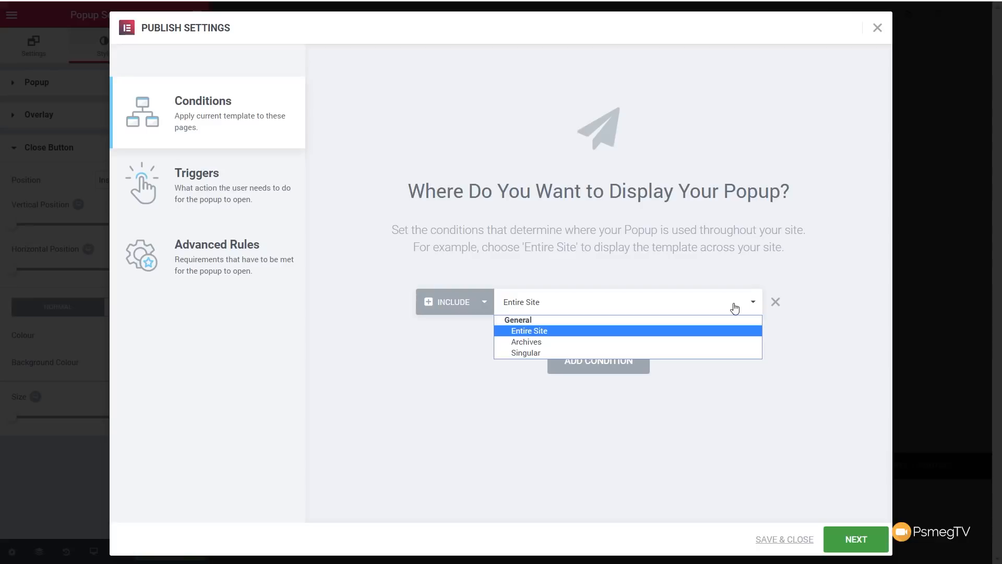
mouse_move(525, 342)
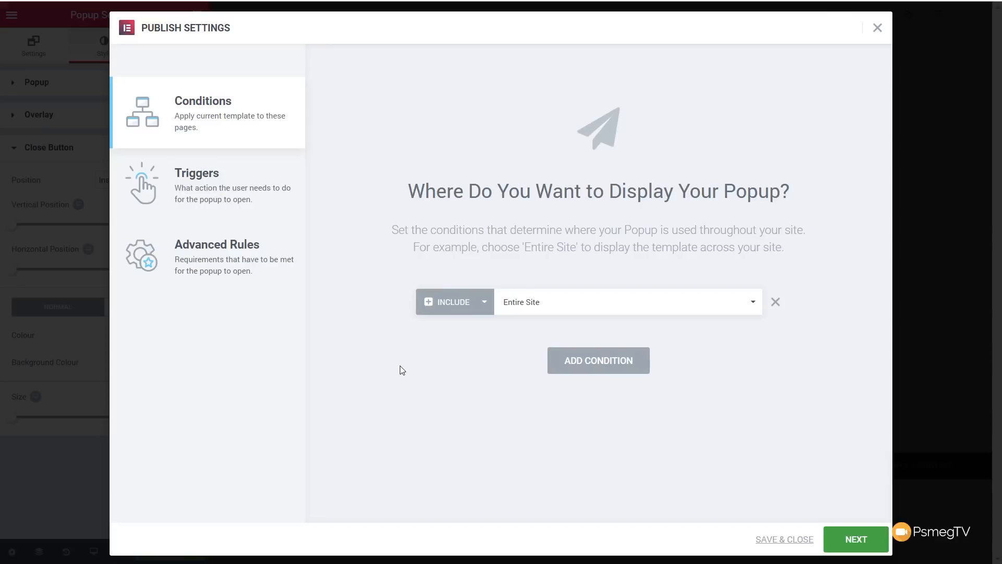
click(196, 172)
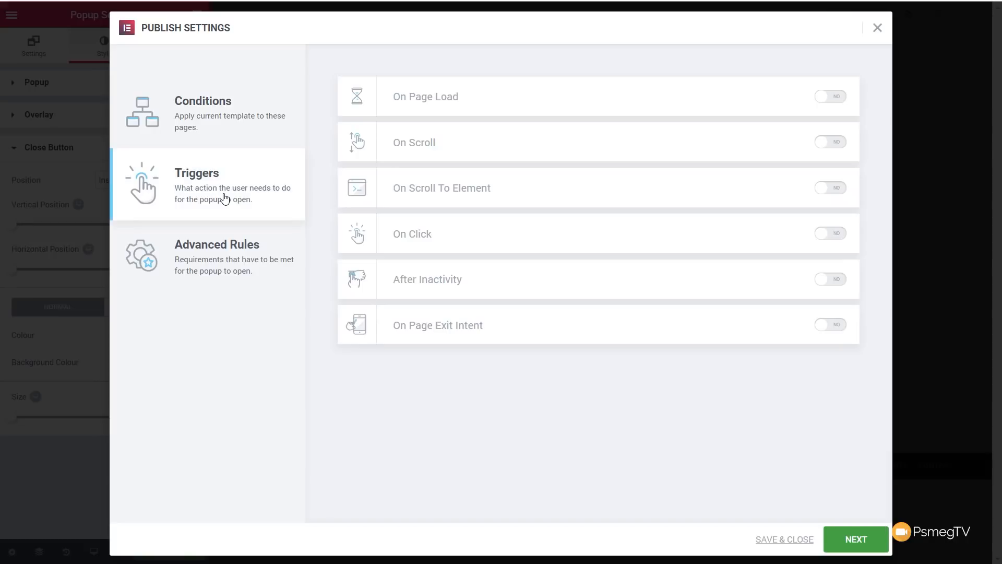
mouse_move(435, 138)
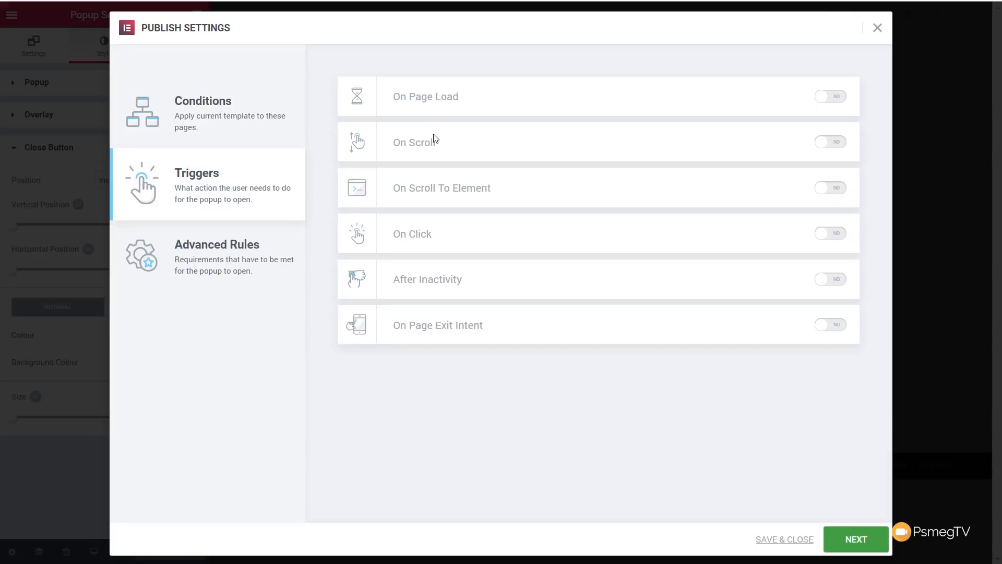
mouse_move(491, 291)
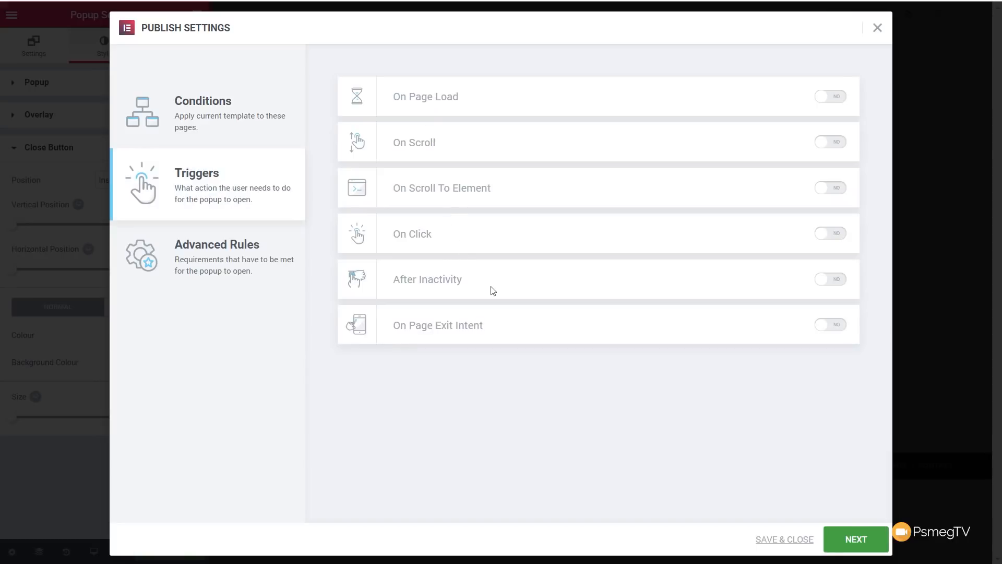
mouse_move(493, 324)
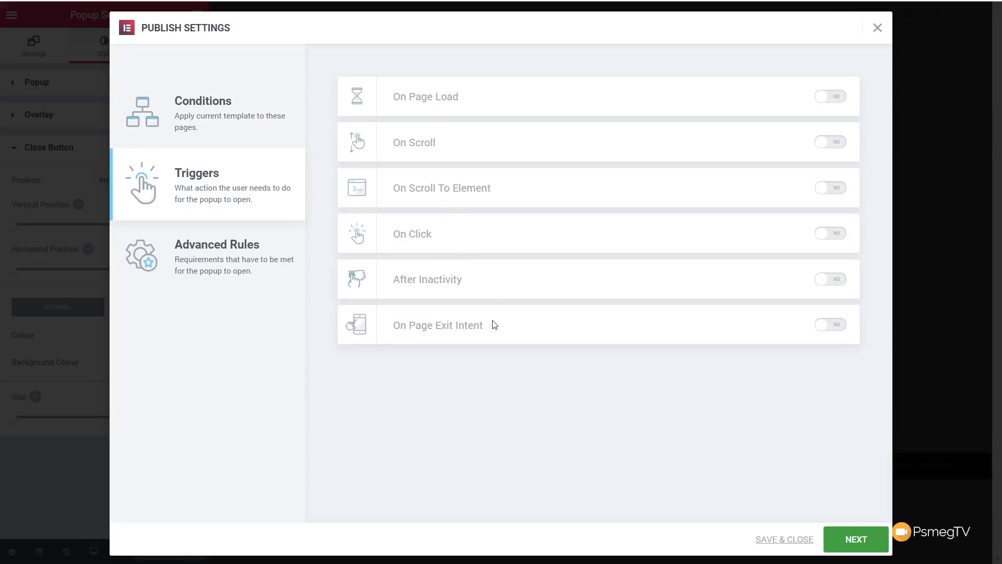
mouse_move(843, 105)
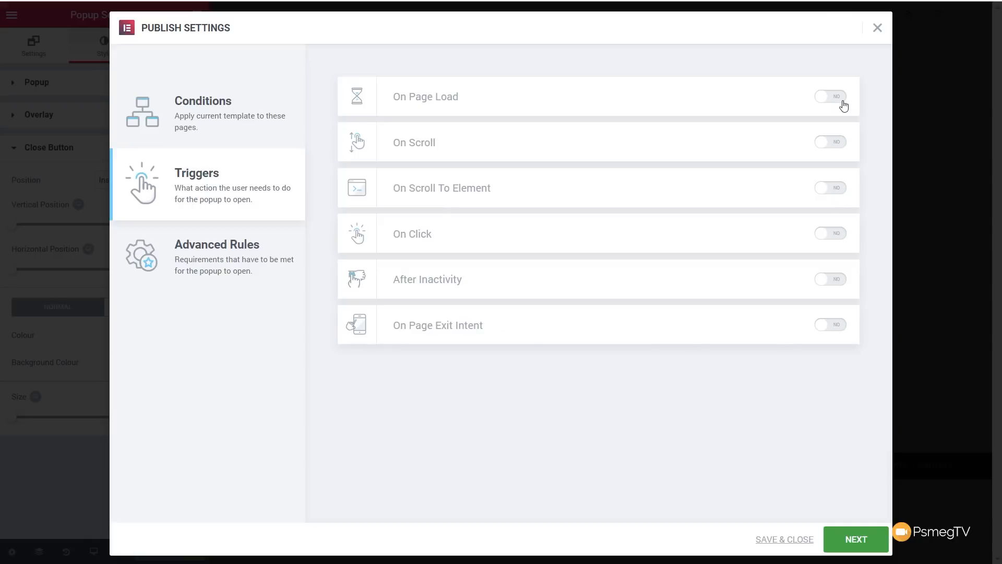
mouse_move(835, 153)
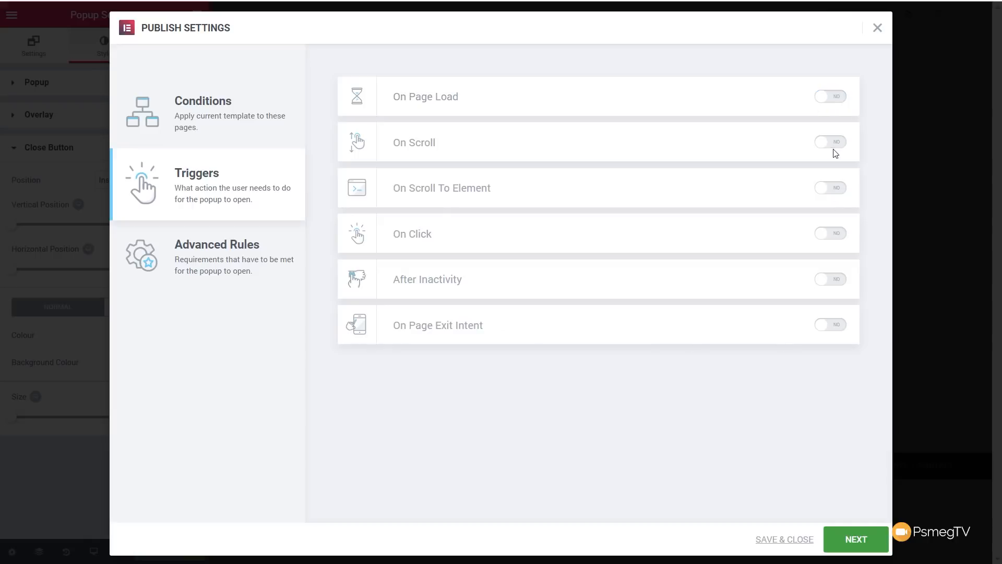
Try On Scroll (direction Down), On Page Load and On Scroll To Element triggers, leaving all off, then show Advanced Rules
click(829, 141)
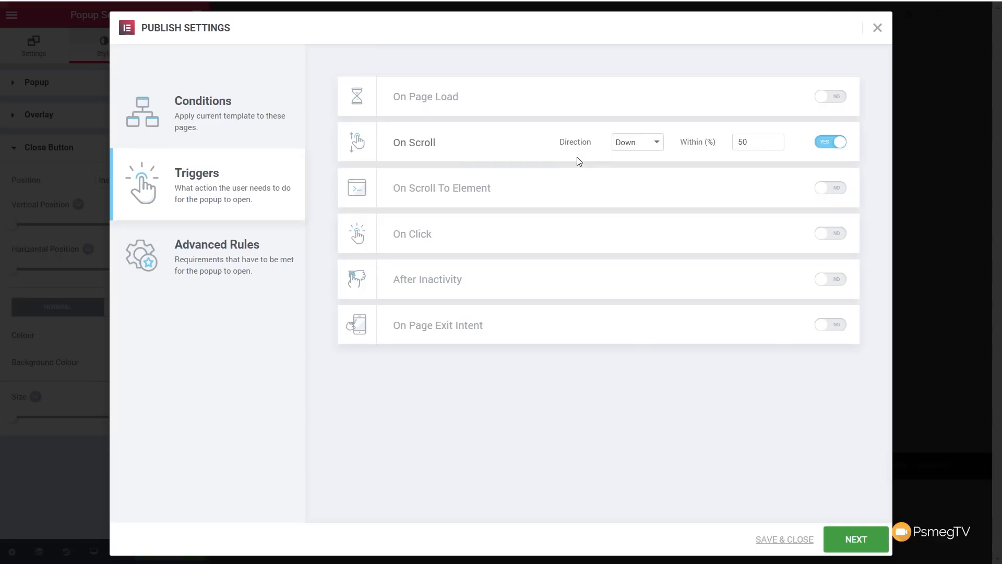
mouse_move(577, 150)
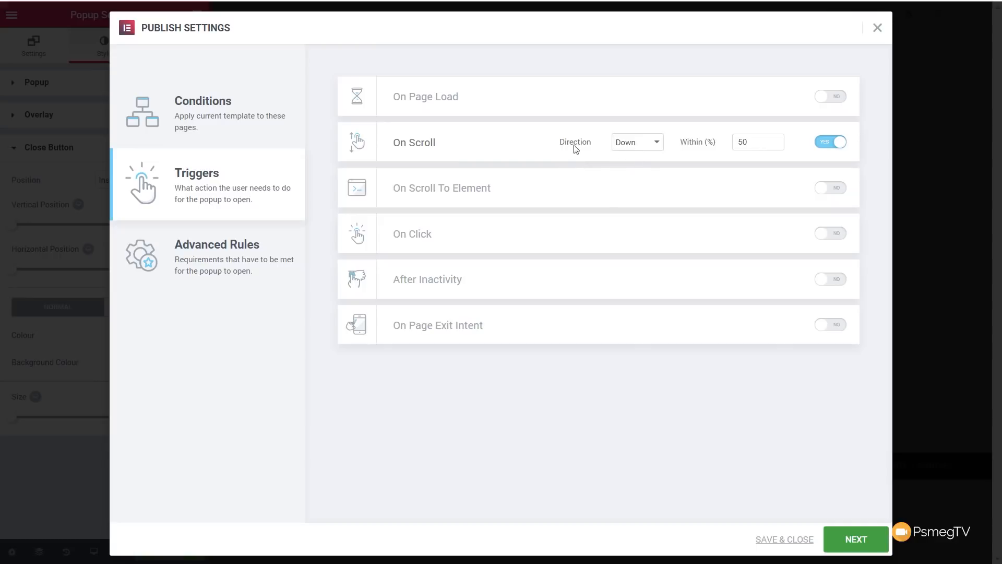
click(636, 142)
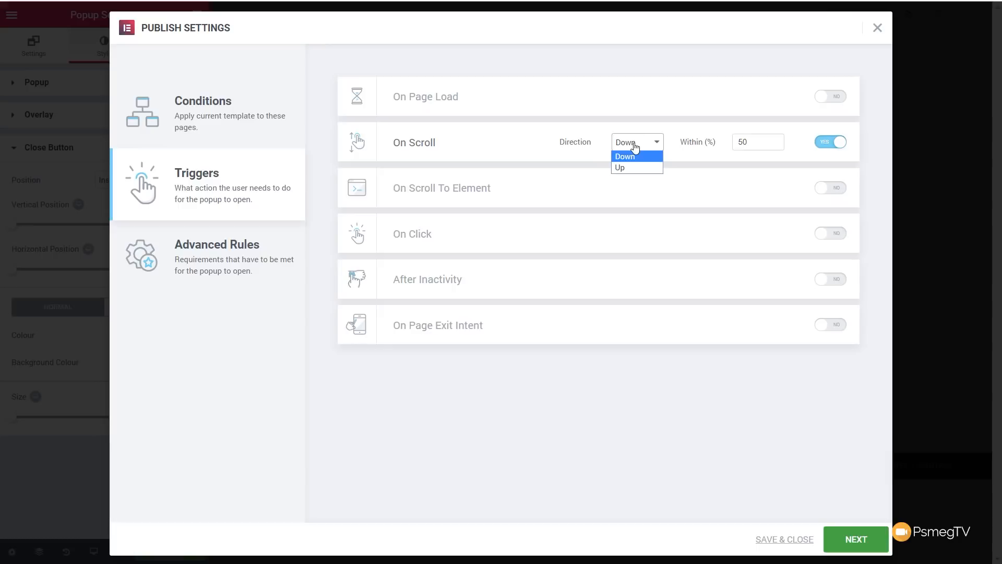
click(624, 157)
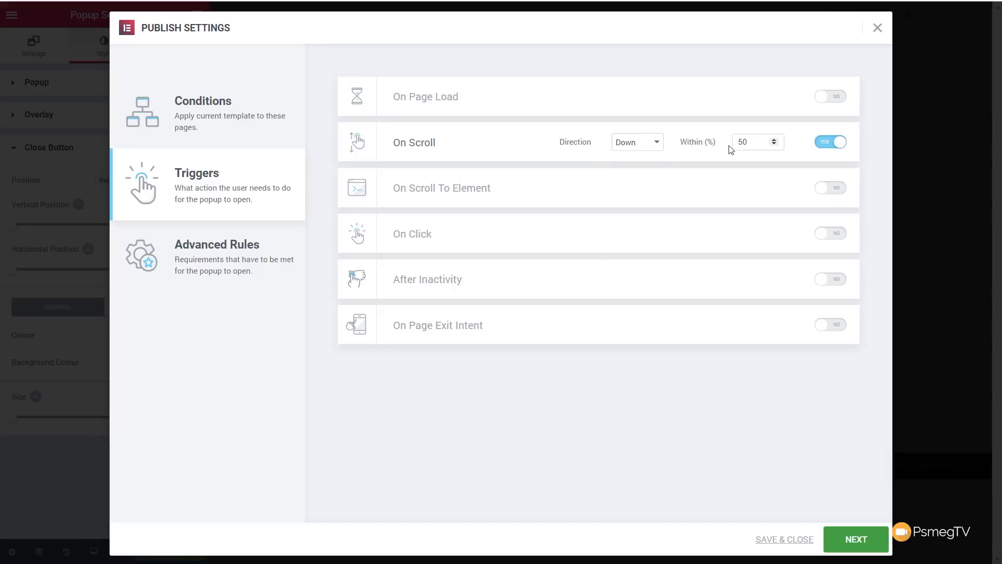
click(829, 141)
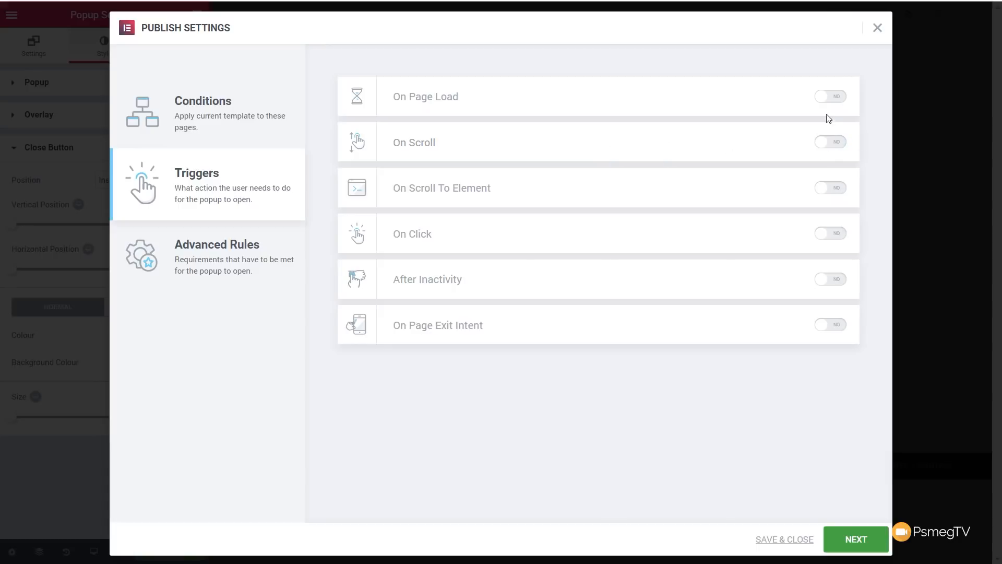
click(830, 96)
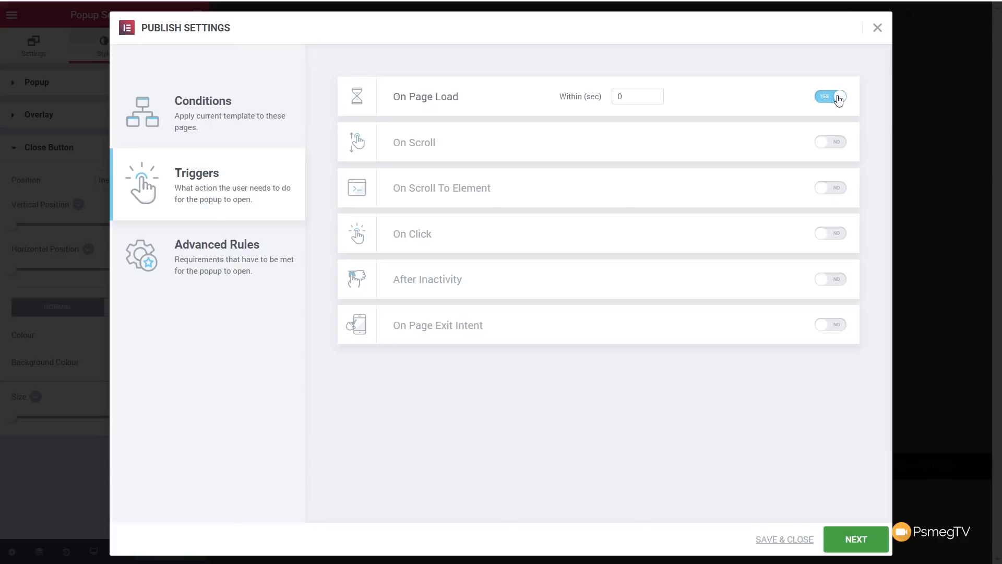
click(830, 96)
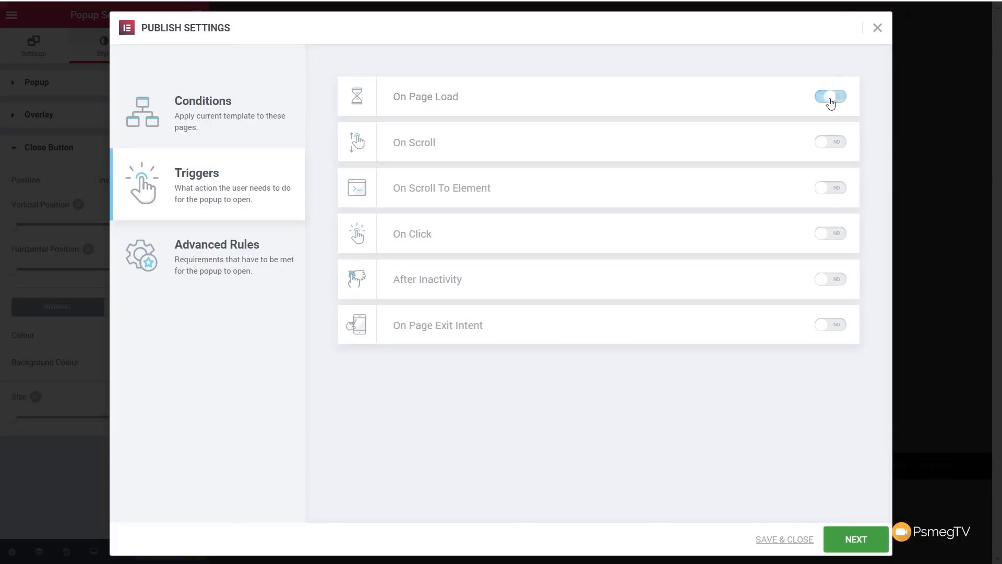
click(830, 187)
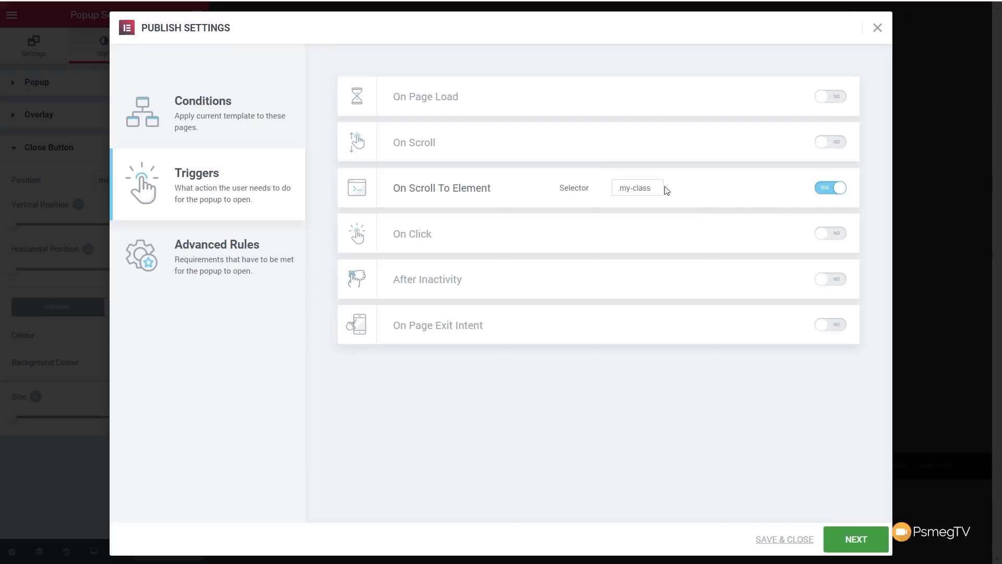
mouse_move(682, 190)
text(.)
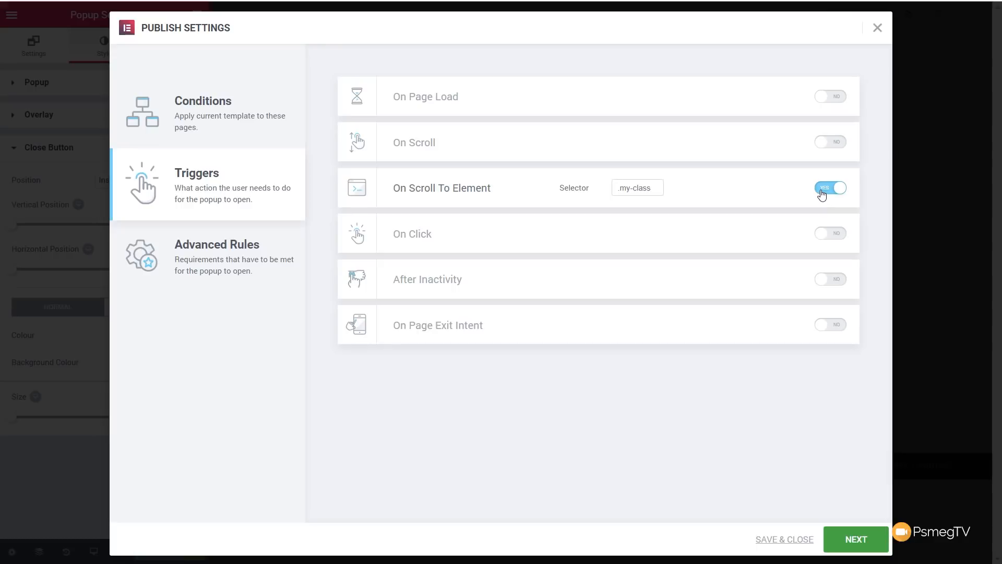
click(830, 186)
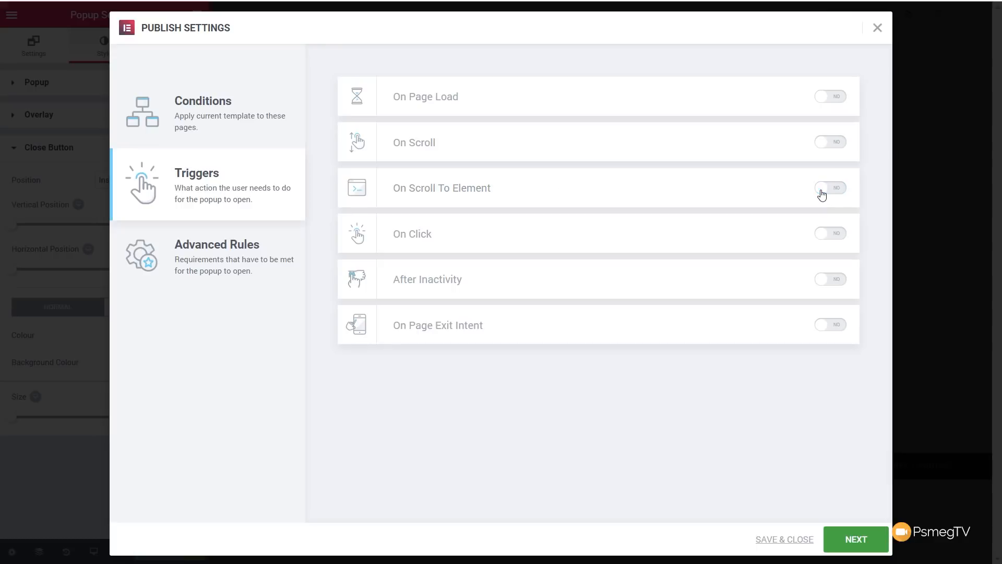
click(217, 256)
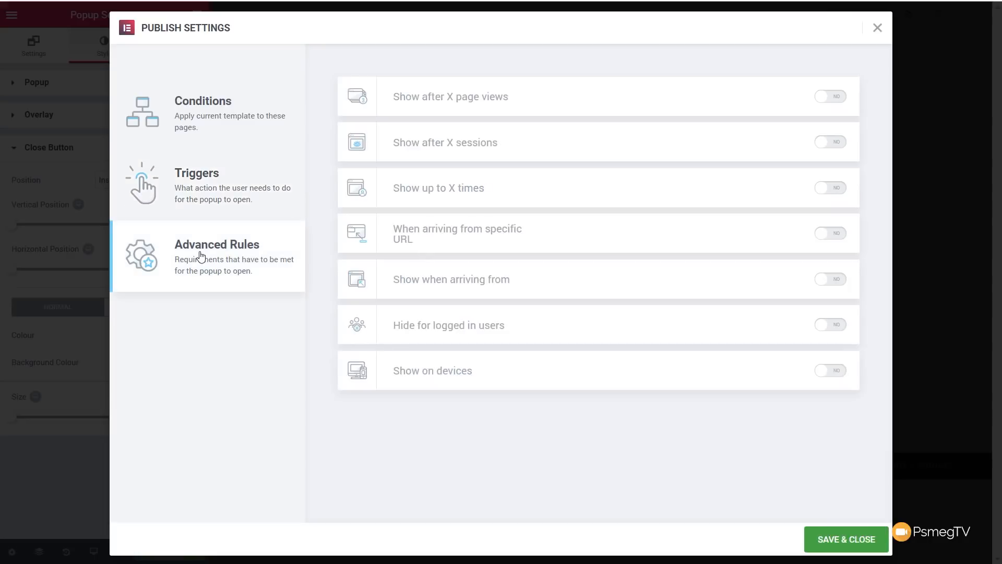
mouse_move(339, 255)
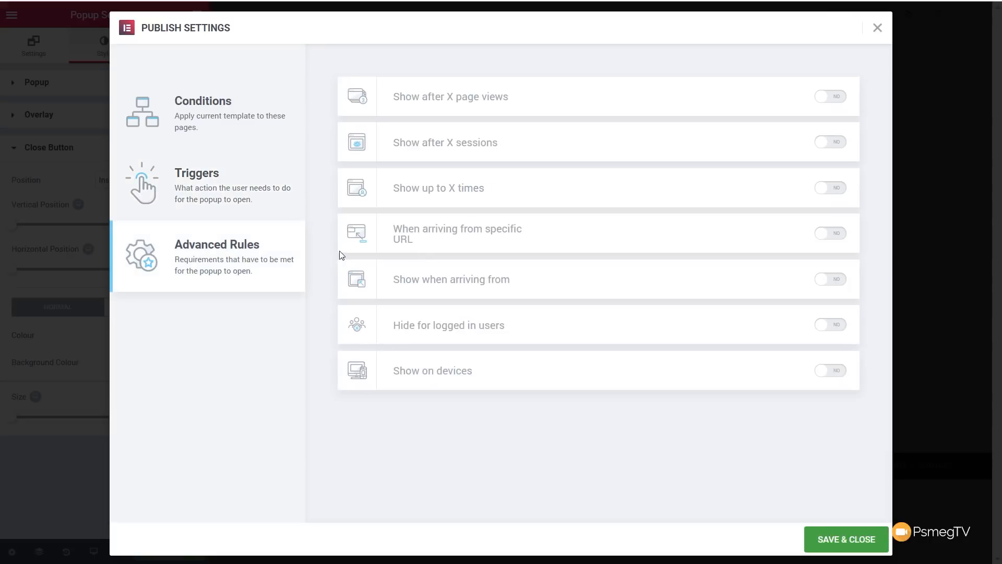
mouse_move(536, 114)
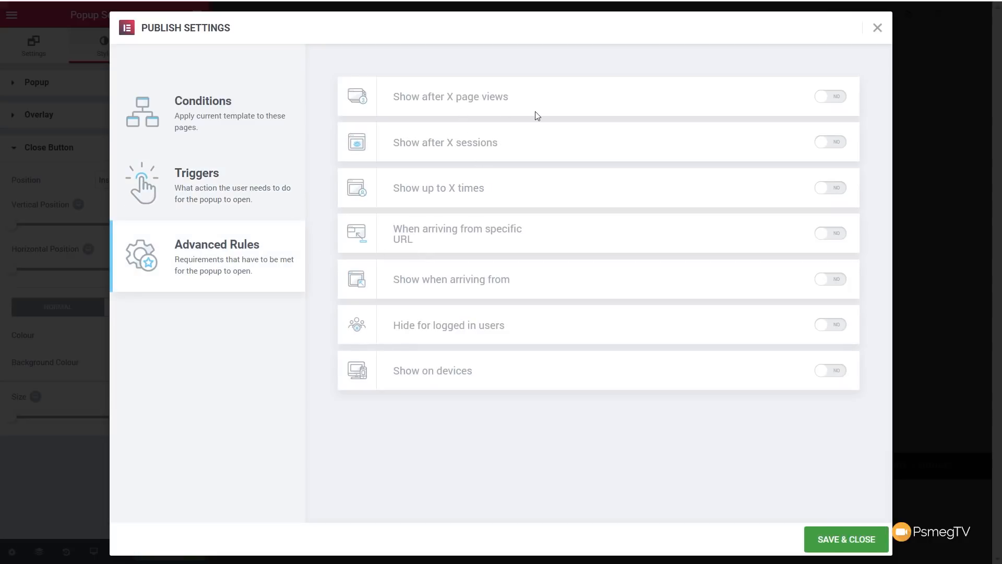
Preview the page views, sessions and specific URL rules off again, and enable 'Show when arriving from' with all three sources
click(829, 96)
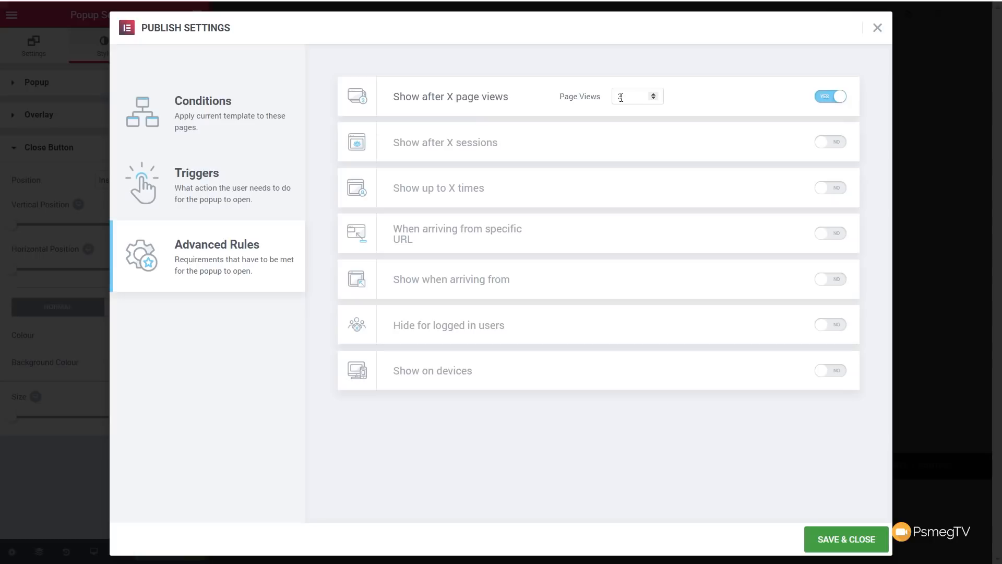
click(830, 96)
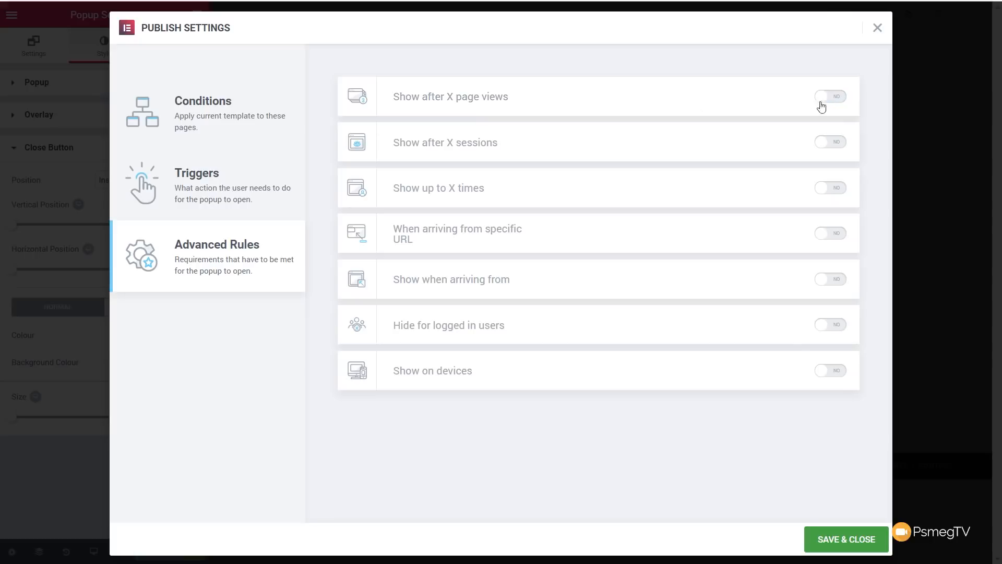
click(829, 141)
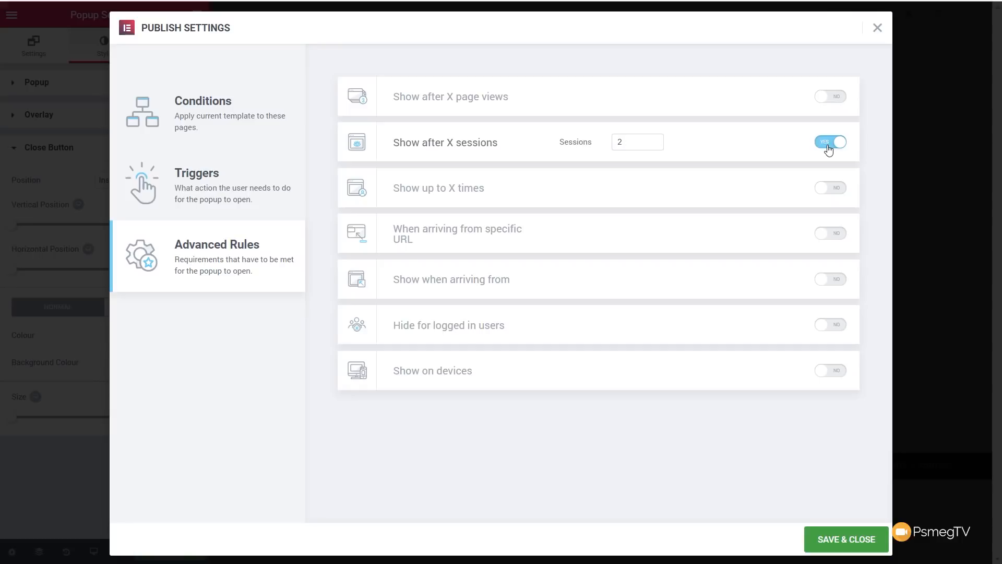
click(830, 141)
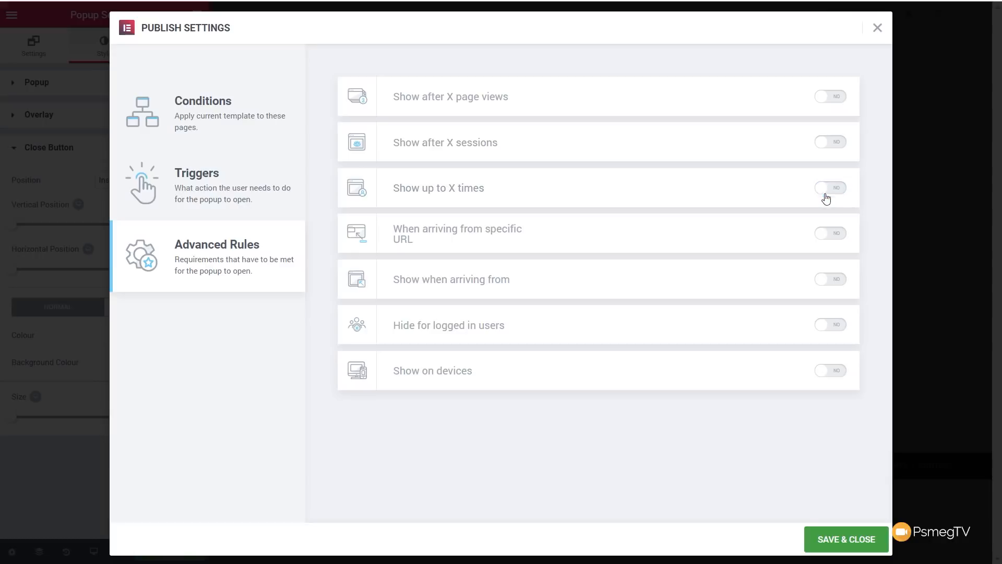
mouse_move(839, 241)
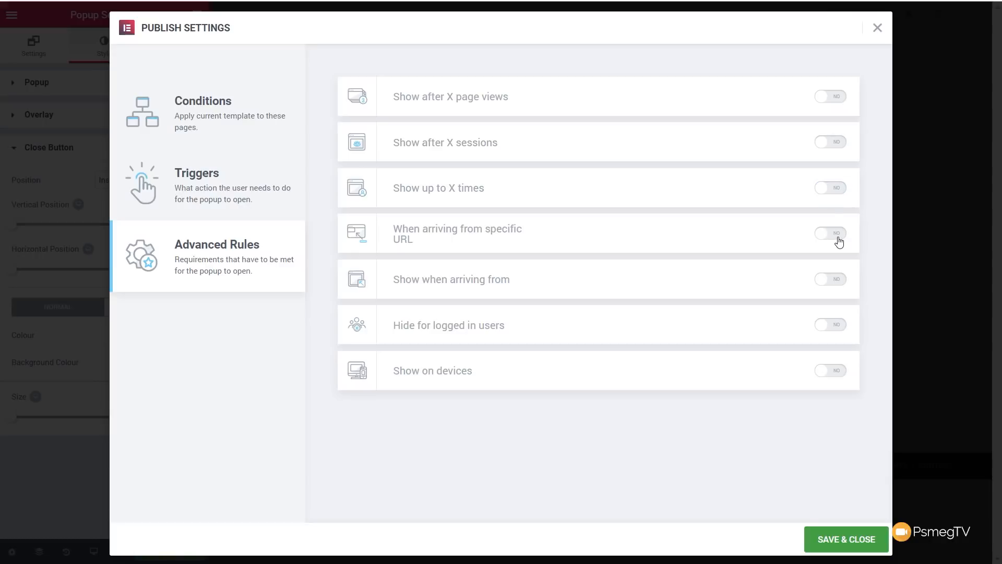
click(830, 233)
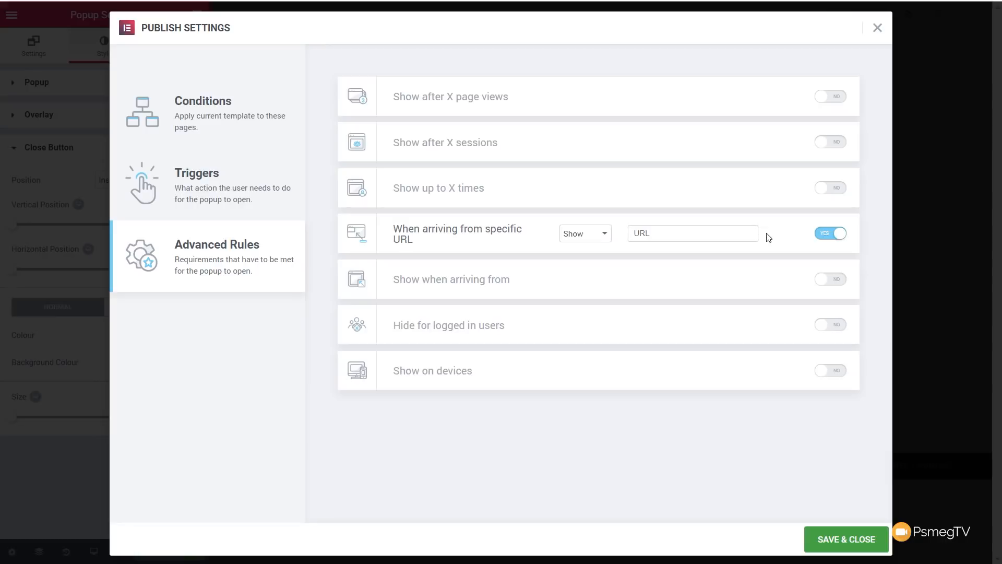
click(830, 233)
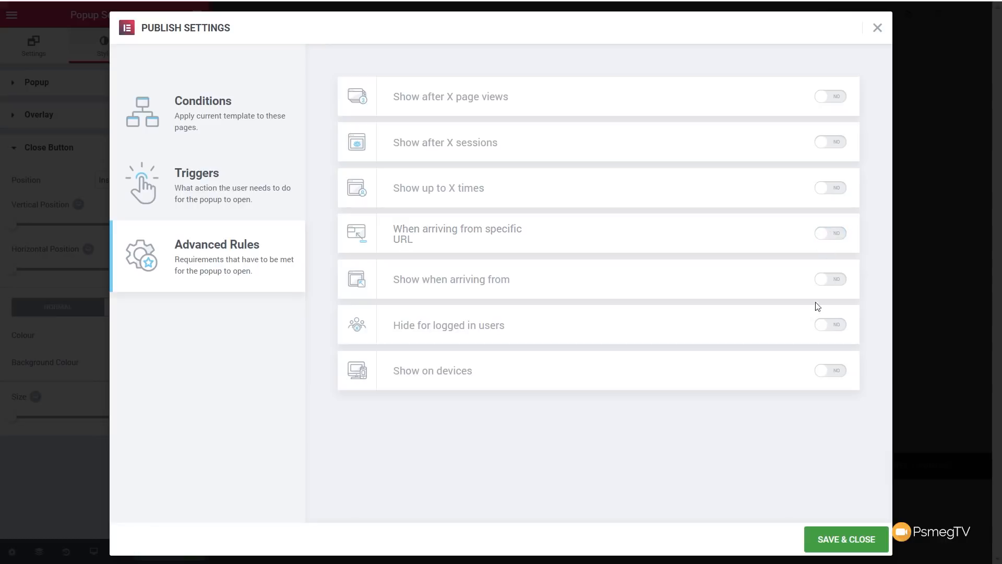
click(830, 278)
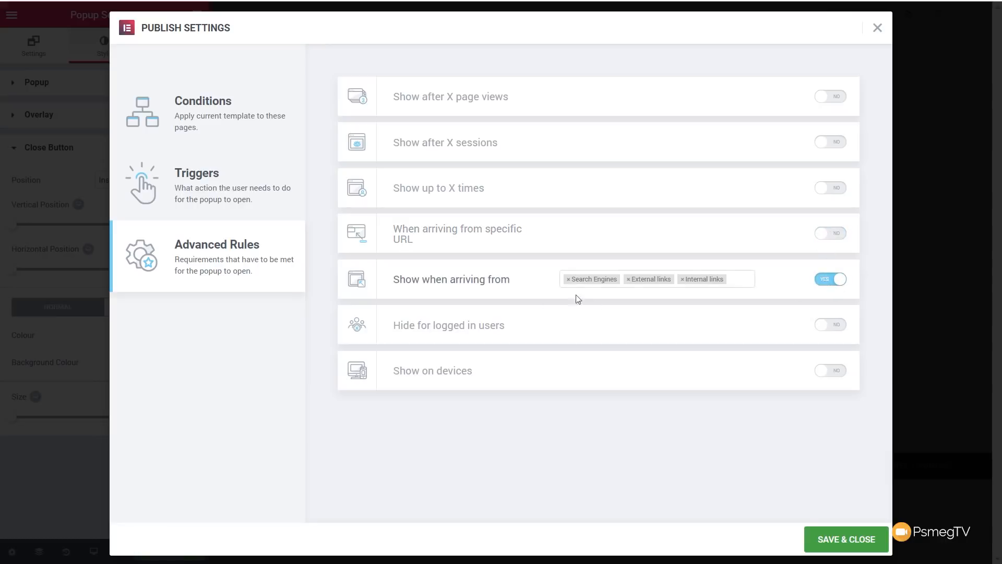
mouse_move(581, 286)
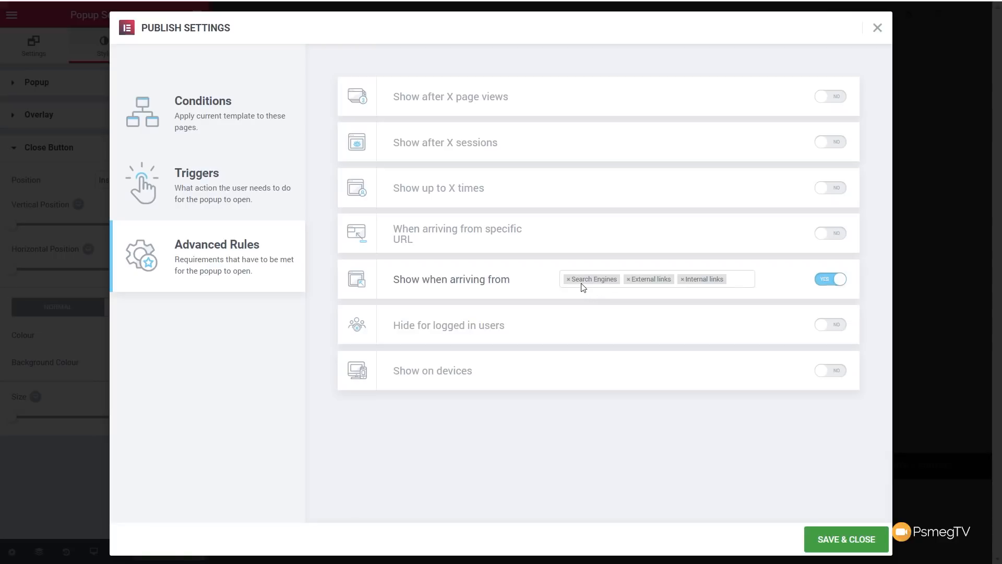
mouse_move(701, 279)
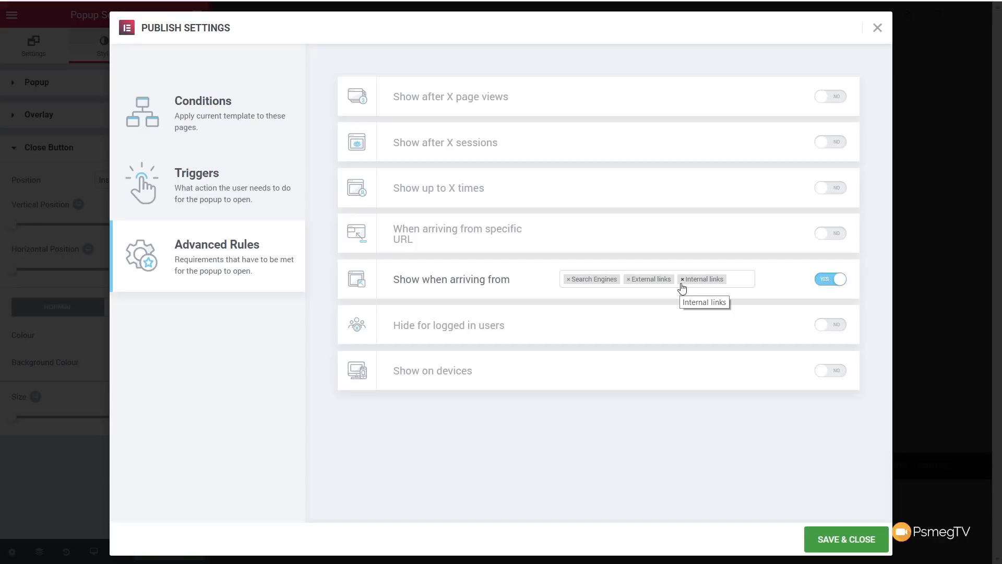
mouse_move(522, 33)
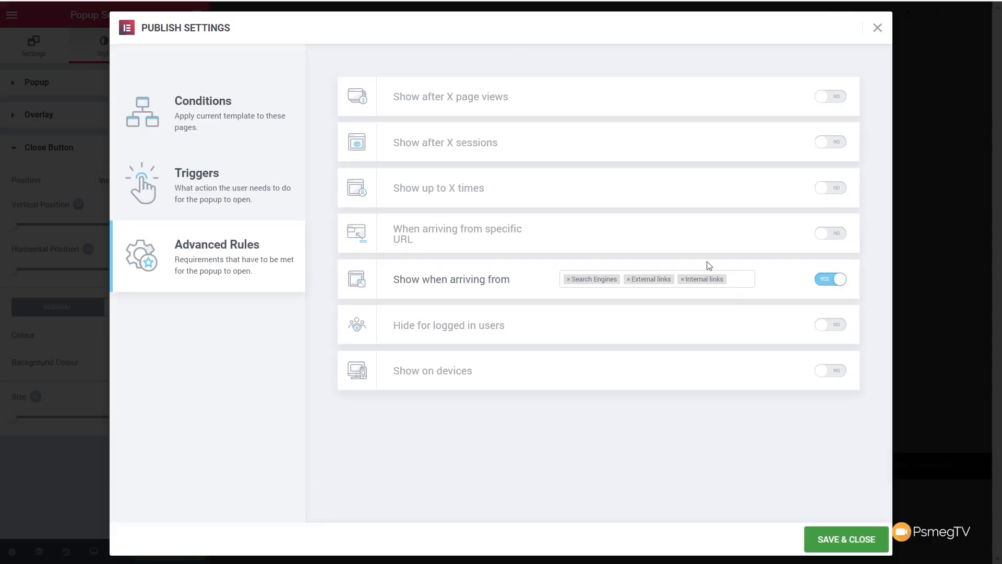
Turn off the arriving-from rule, confirm the Entire Site condition, and enable On Page Load with a 2 sec delay
click(830, 279)
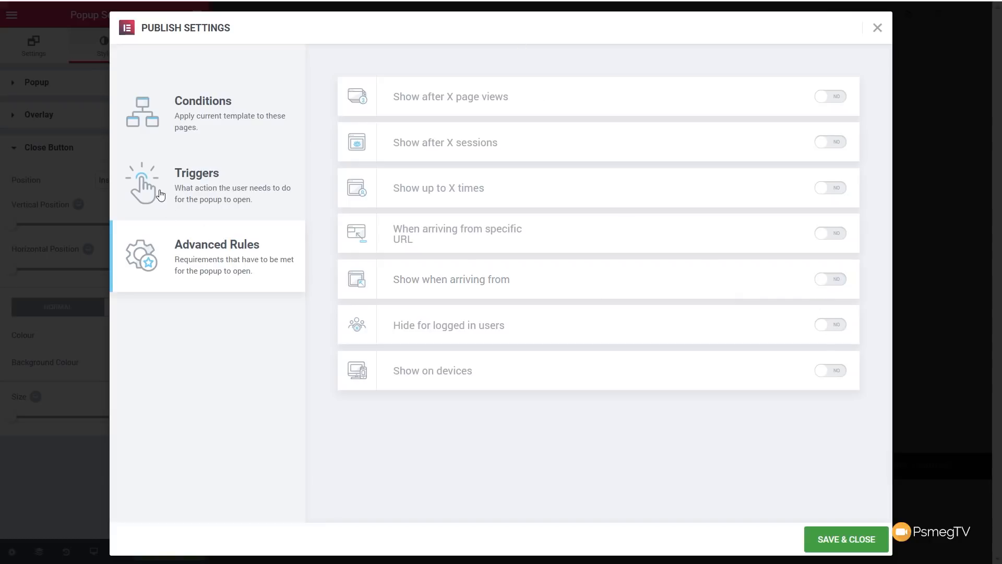
click(197, 186)
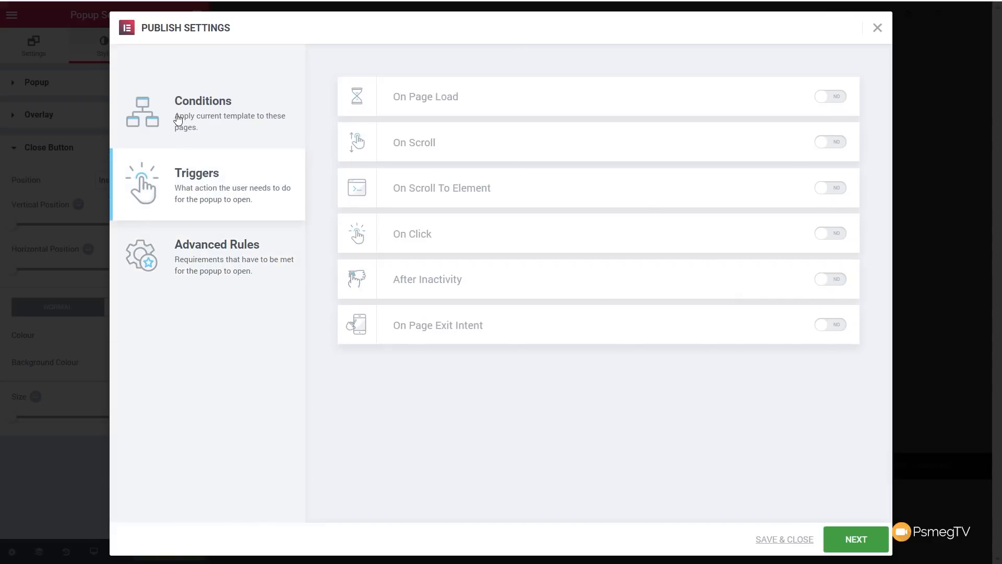
click(202, 112)
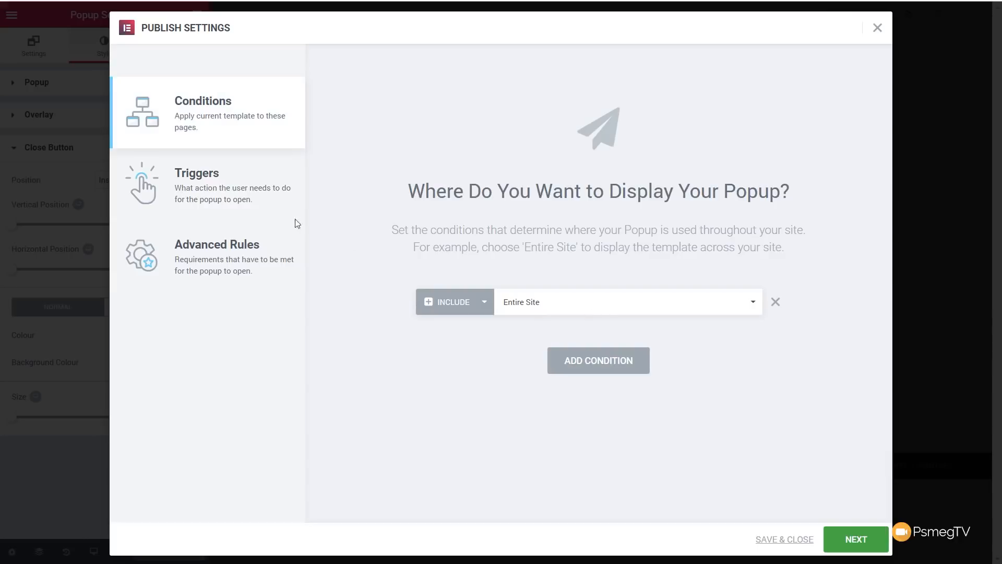
click(196, 172)
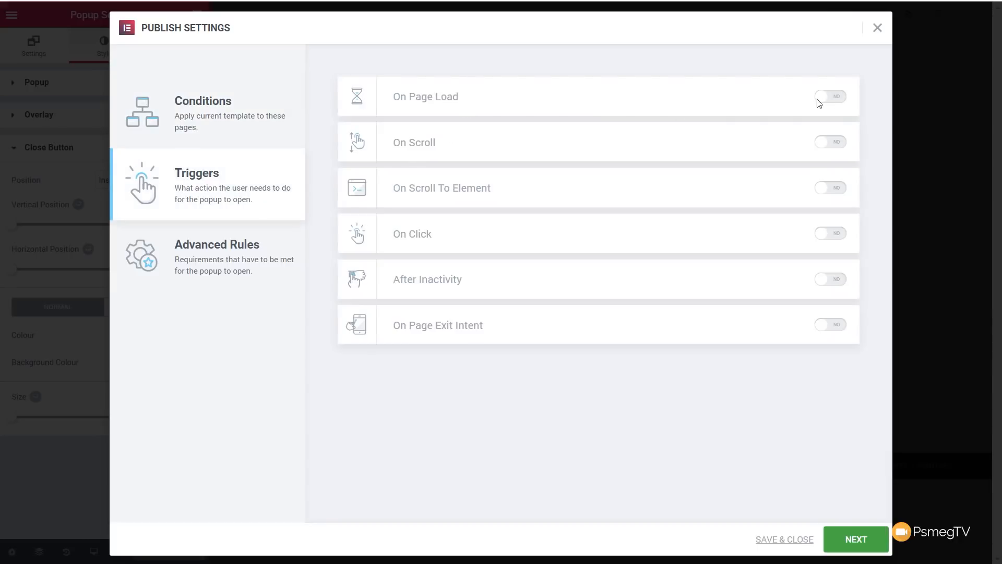
click(830, 97)
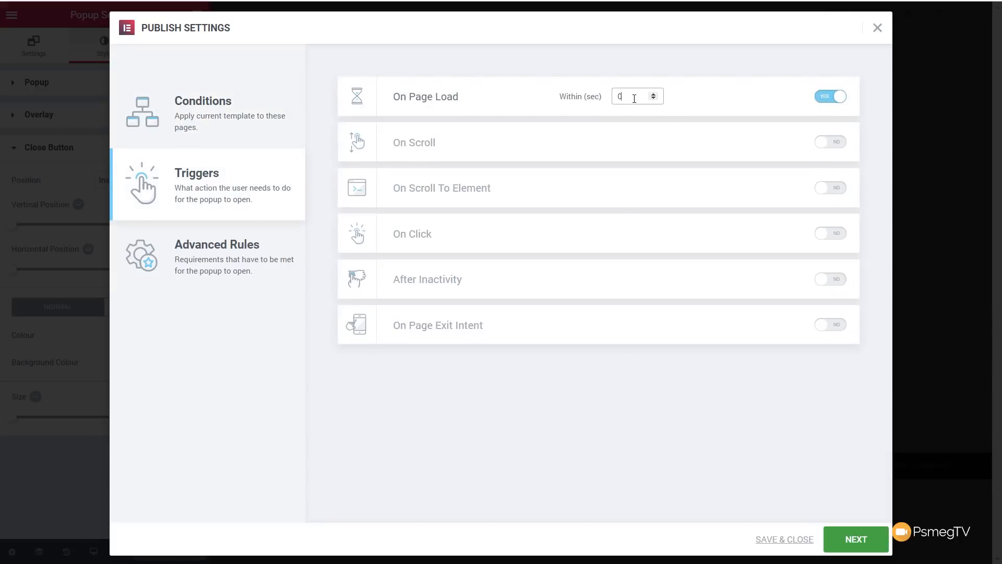
text(2)
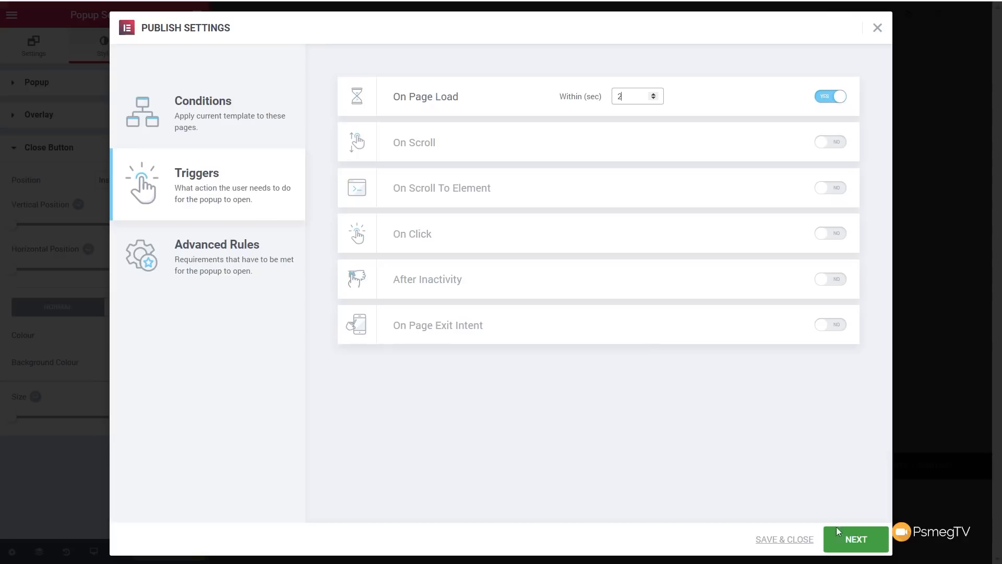
In Advanced Rules, toggle Show on devices on and back off, leaving every rule disabled
click(216, 244)
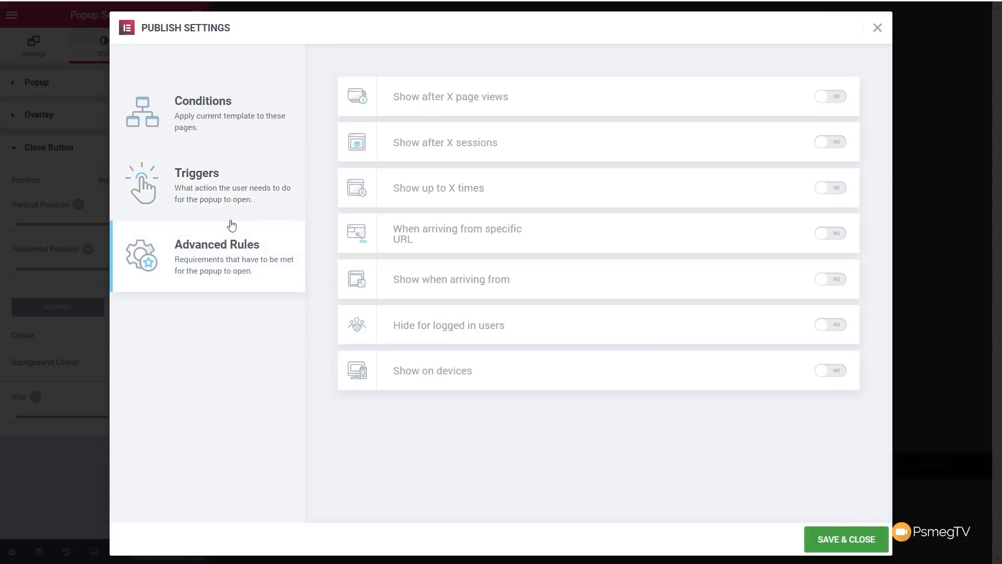
mouse_move(231, 248)
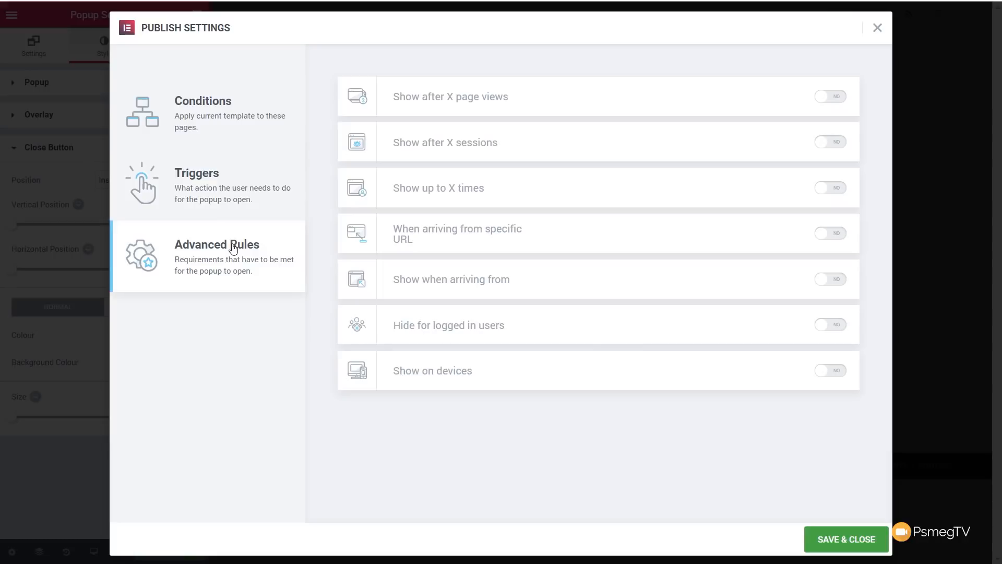
mouse_move(836, 374)
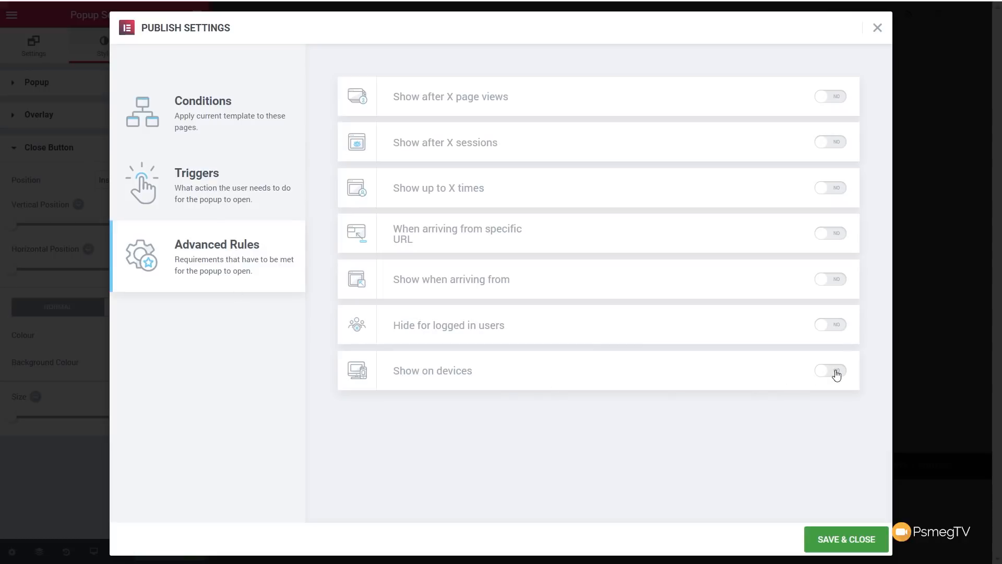
click(830, 369)
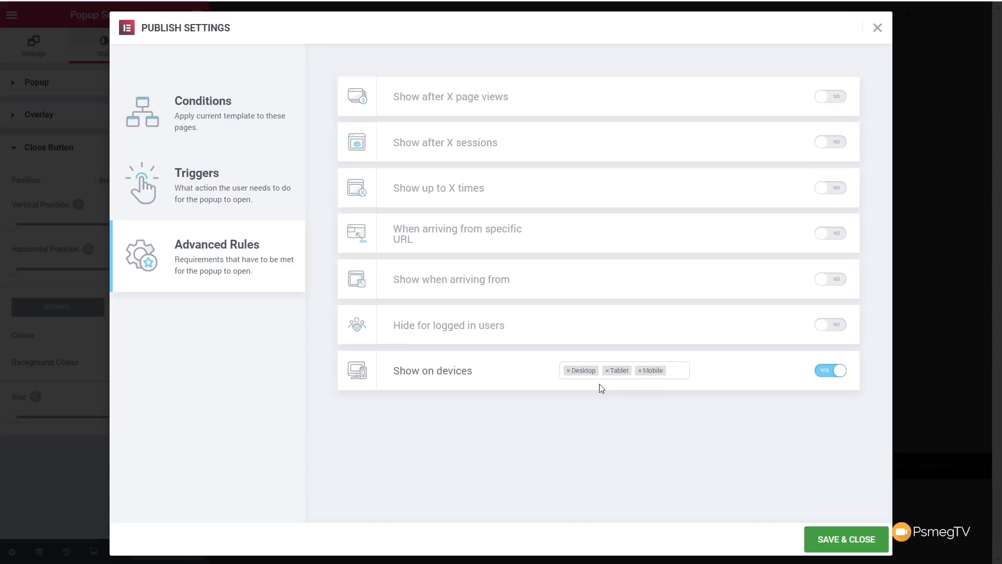
click(829, 370)
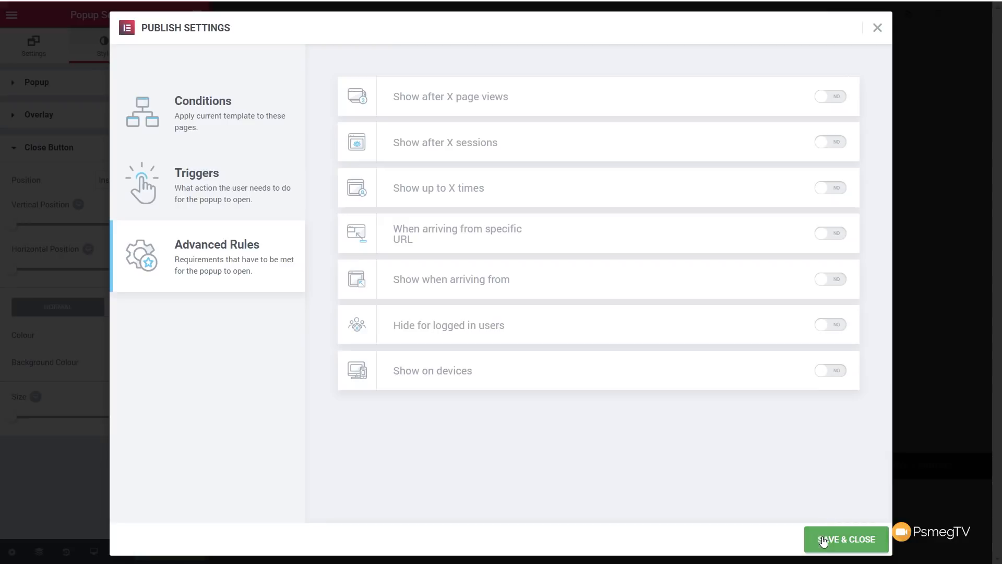
Save & Close the publish settings, then dismiss the Accessories Sale popup shown on the live homepage
click(847, 539)
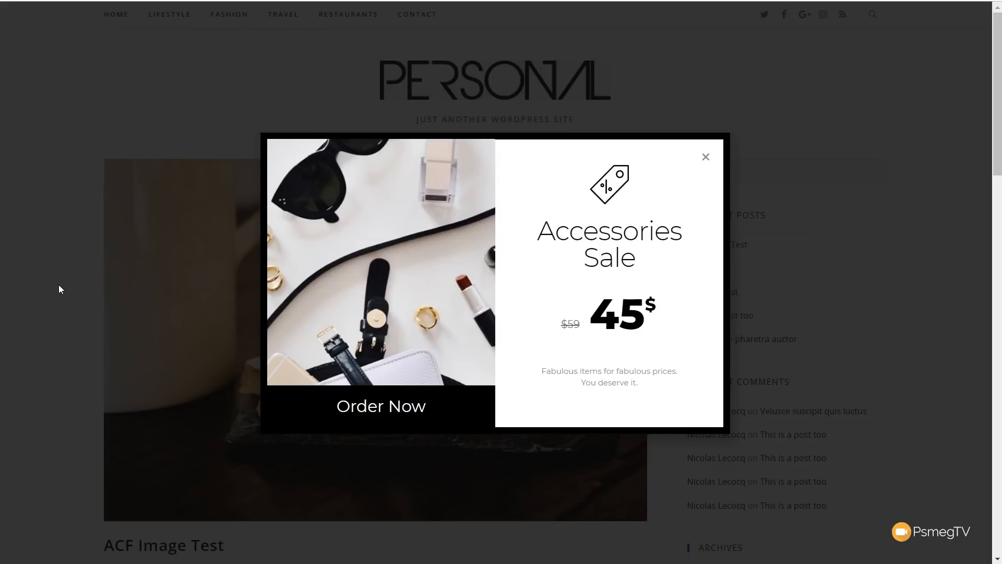
click(706, 156)
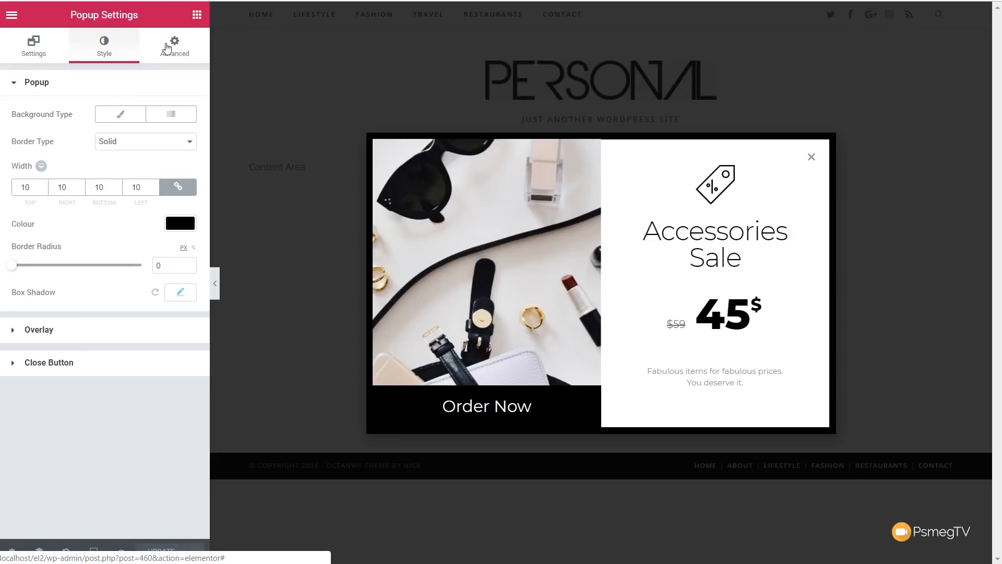
Show the popup's Advanced settings with overlay-close, auto-close and scroll options all off
click(175, 46)
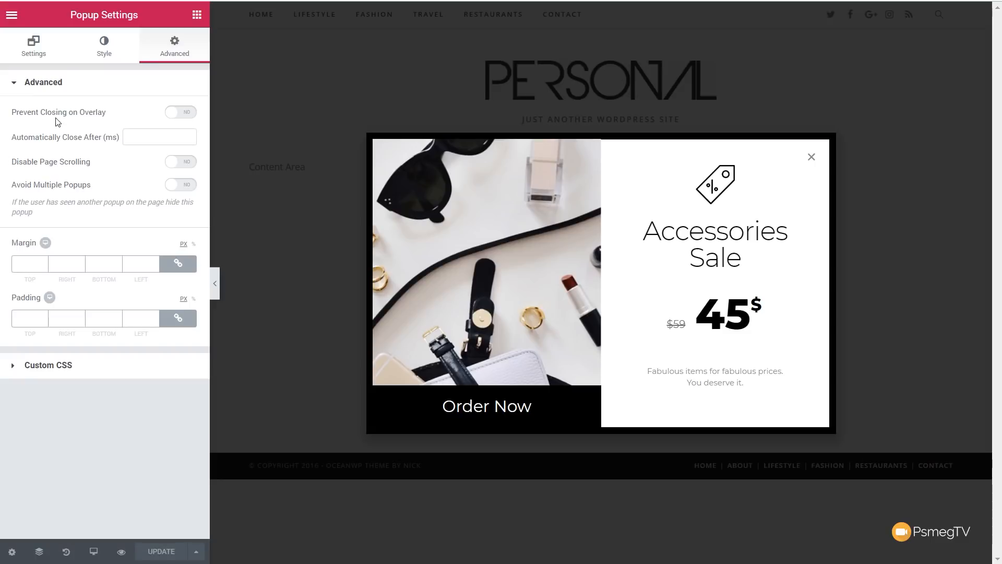
mouse_move(52, 143)
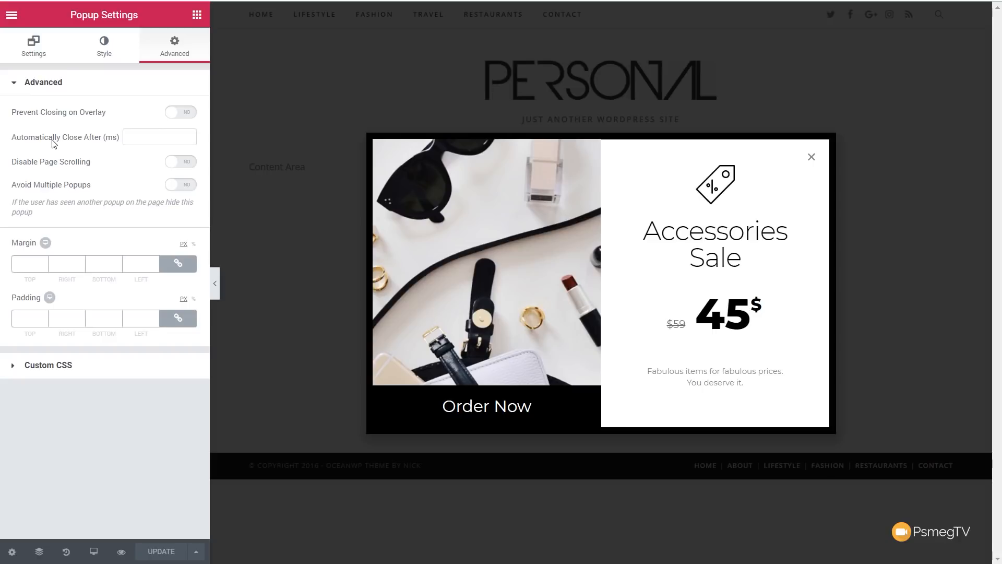
mouse_move(61, 167)
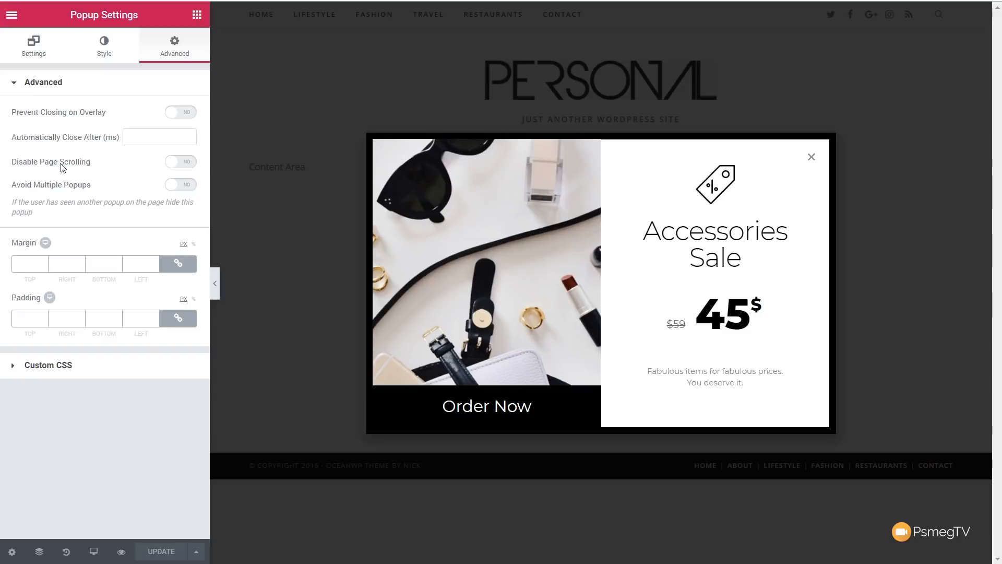
mouse_move(69, 198)
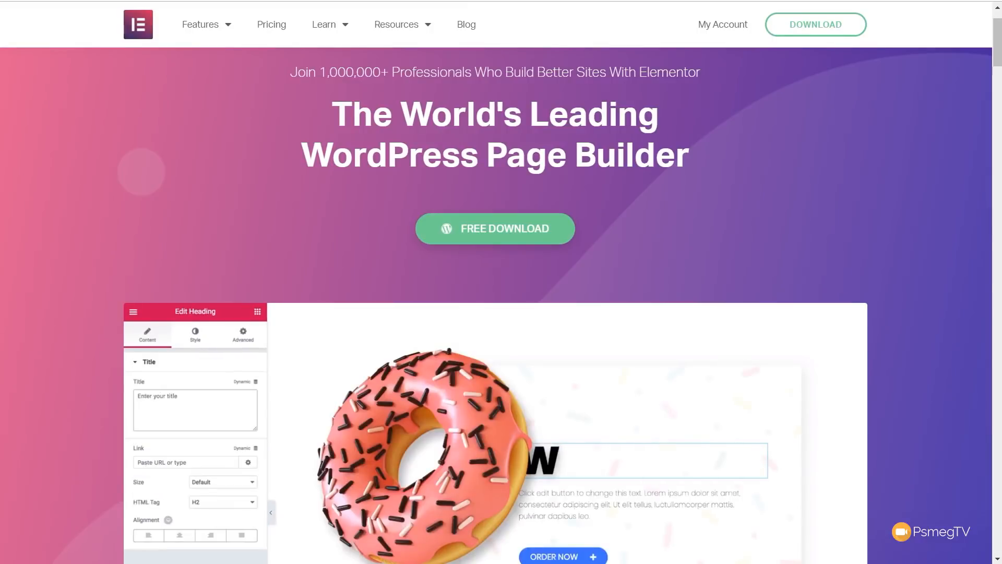
Play the elementor.com homepage demo, editing its heading to 'donut worry'
click(194, 335)
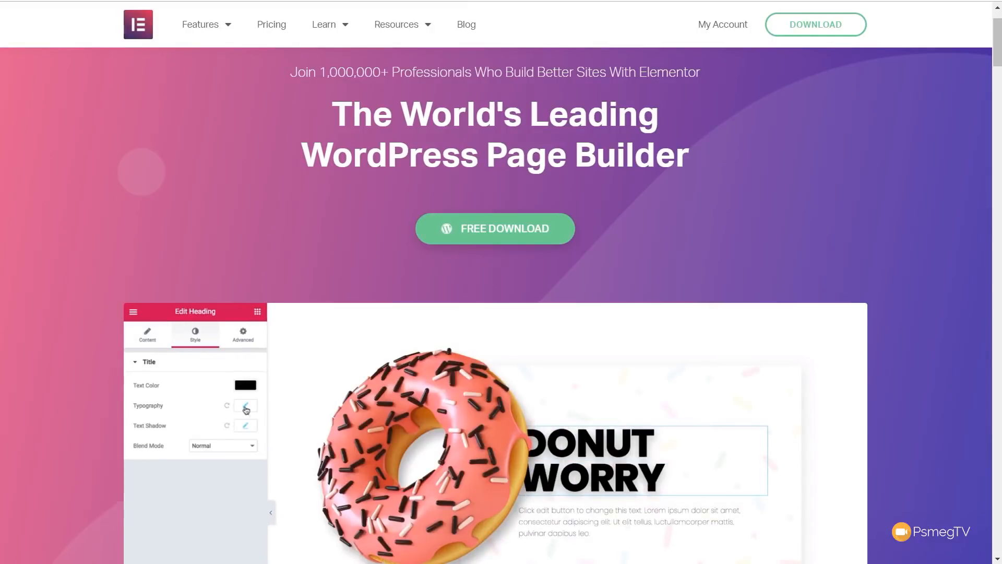
click(244, 406)
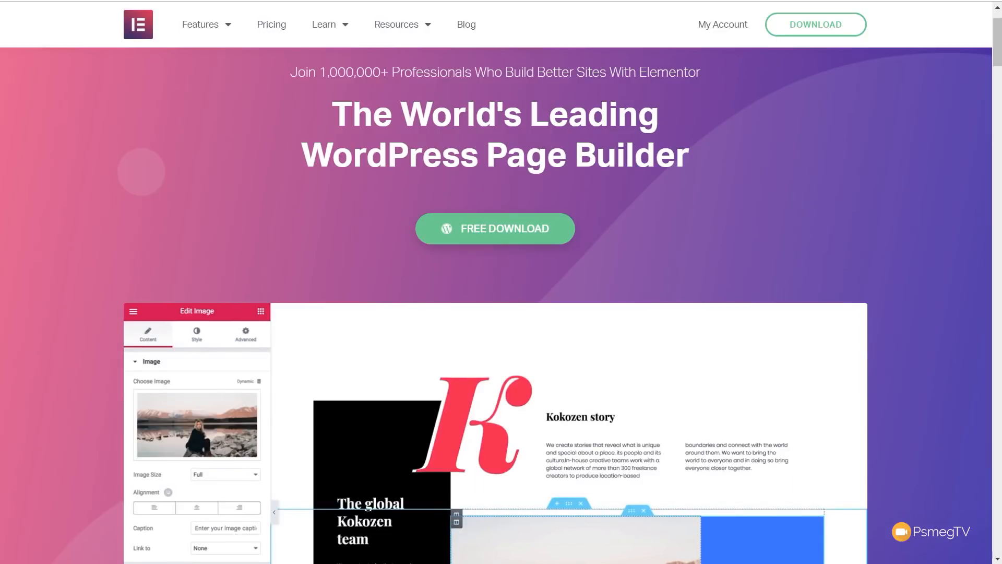
text(donut w)
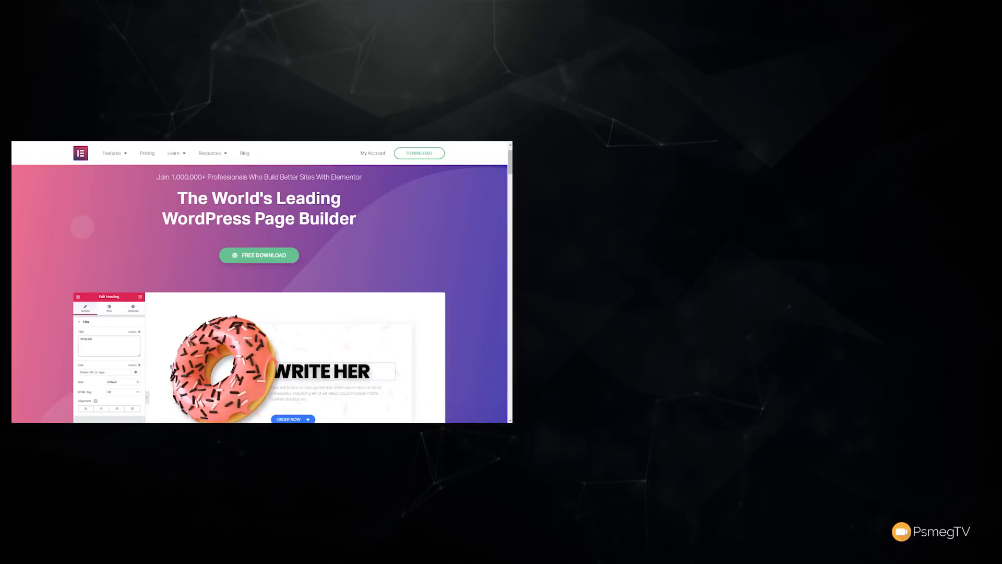
text(donut worry)
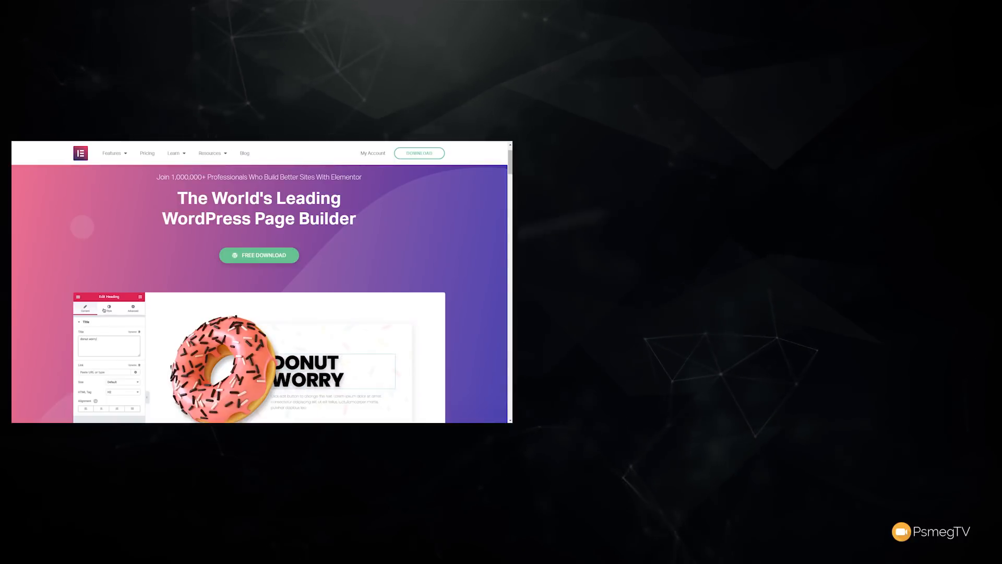
click(109, 309)
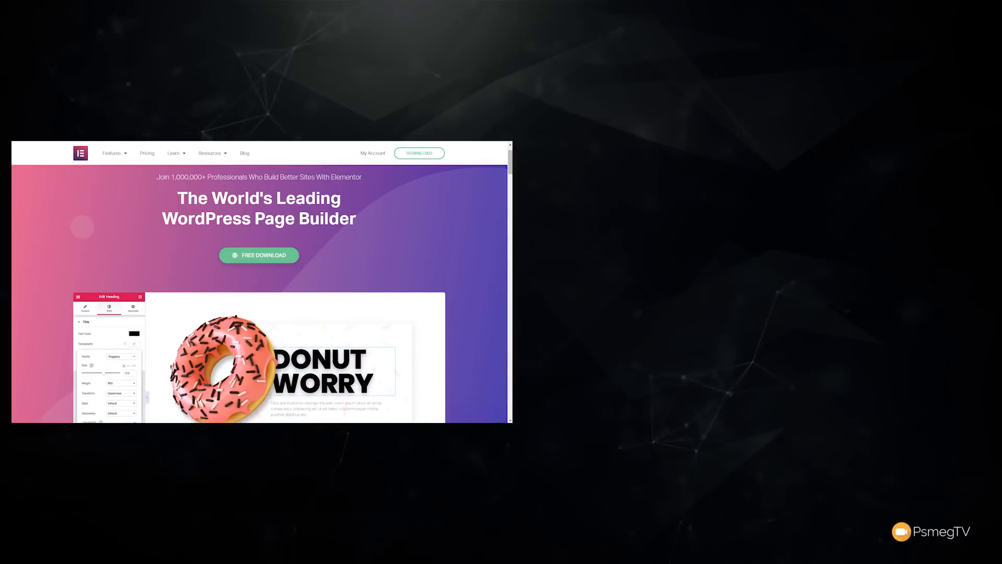